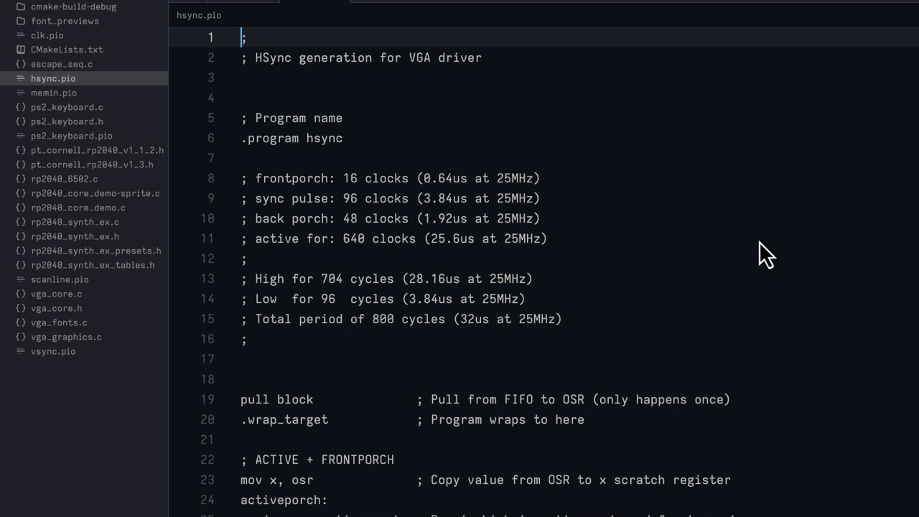
pyautogui.moveTo(520, 201)
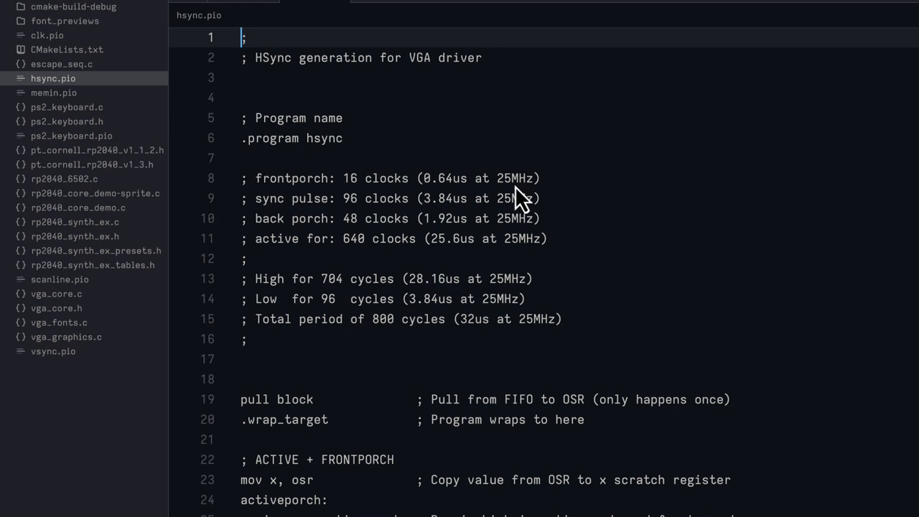
pyautogui.moveTo(369, 200)
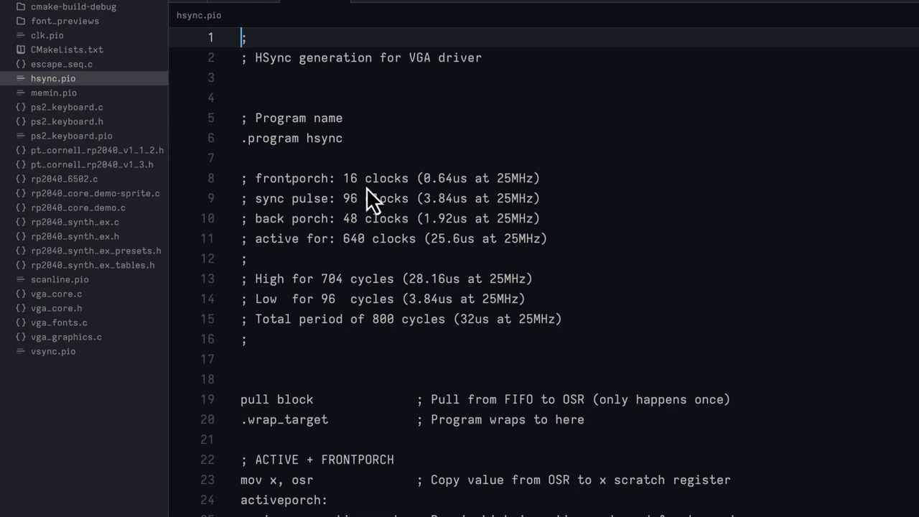
pyautogui.moveTo(390, 199)
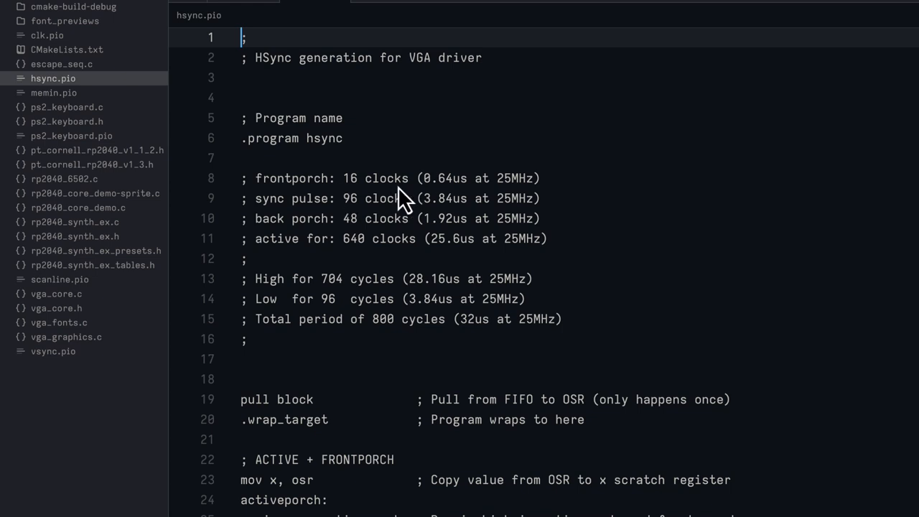
pyautogui.moveTo(348, 201)
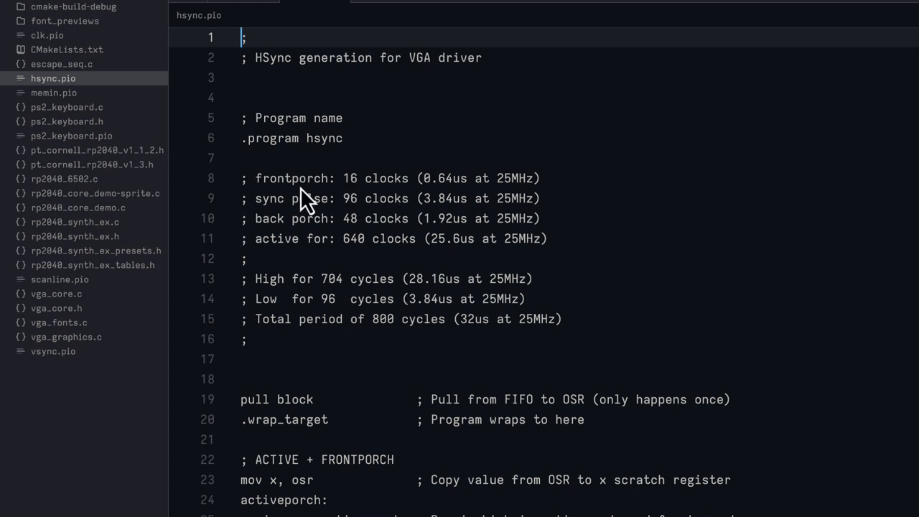
pyautogui.moveTo(363, 219)
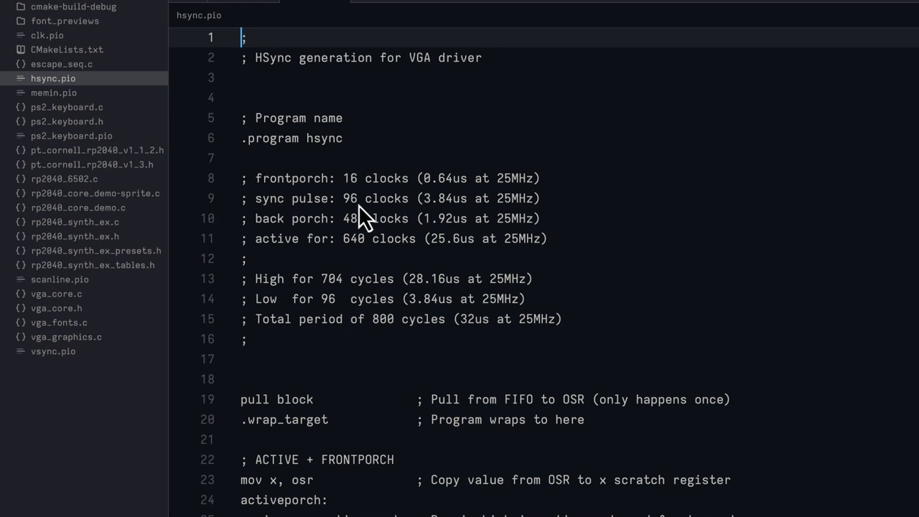
pyautogui.moveTo(276, 223)
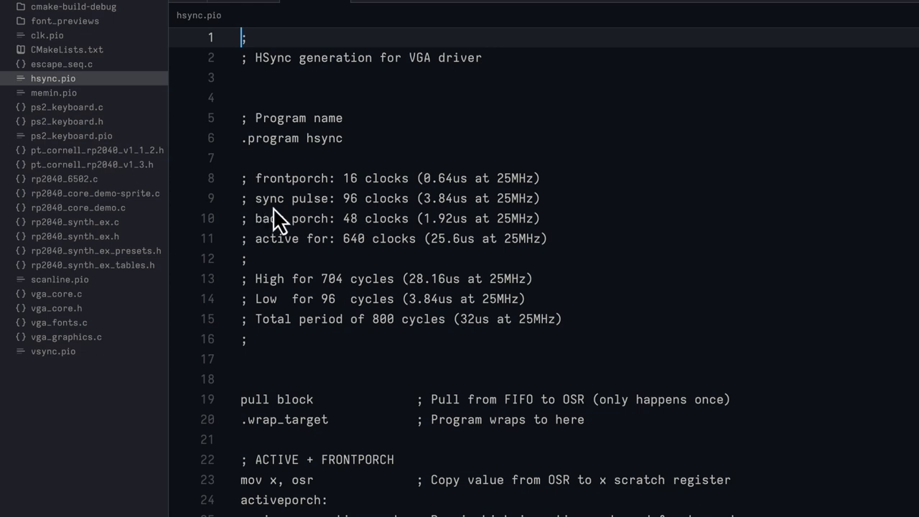
pyautogui.moveTo(388, 238)
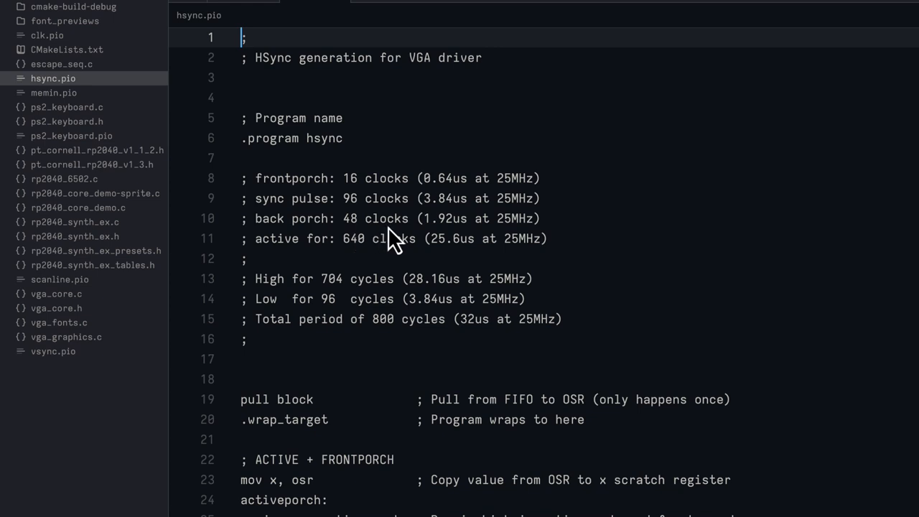
pyautogui.moveTo(422, 195)
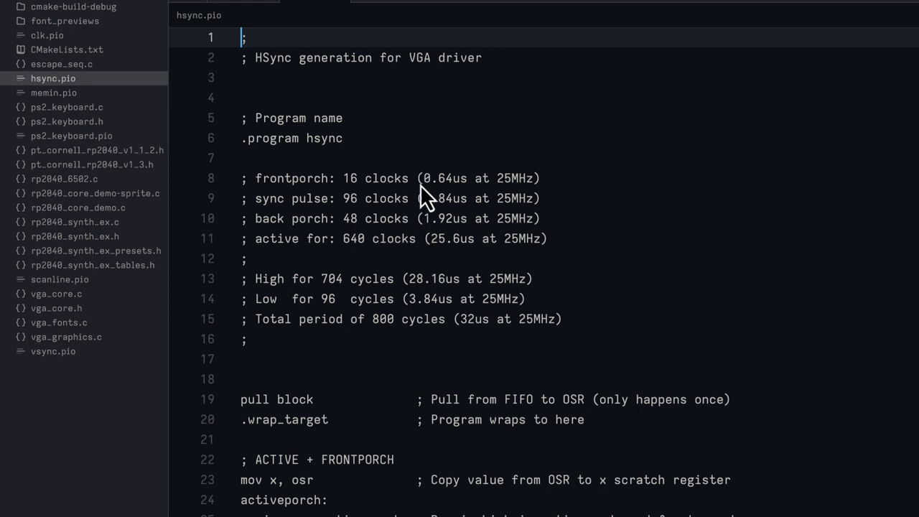
pyautogui.moveTo(440, 223)
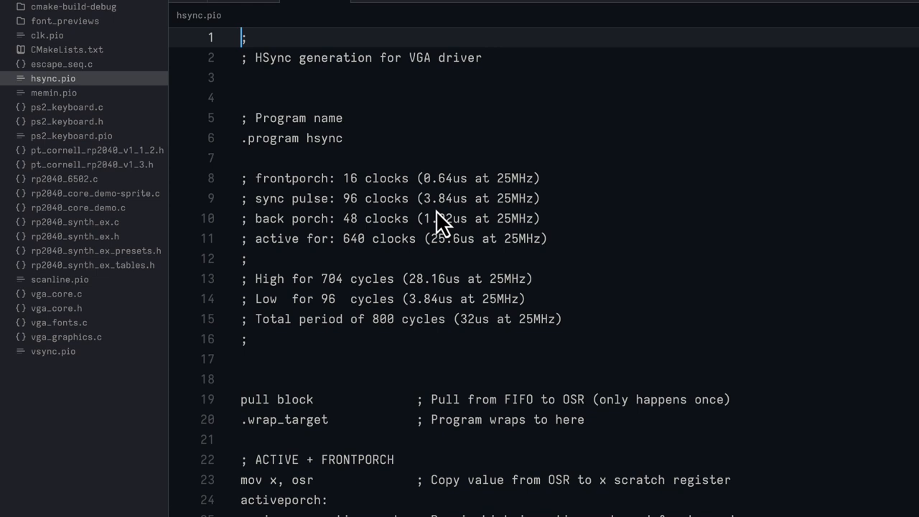
pyautogui.moveTo(528, 219)
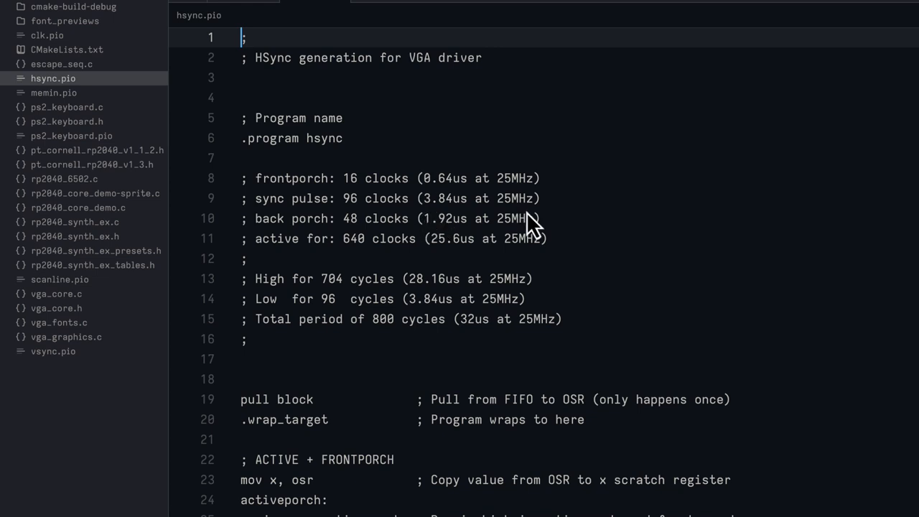
# Scroll hsync.pio down to the active, sync pulse and back porch sections and the end-of-line IRQ.
pyautogui.scroll(-3)
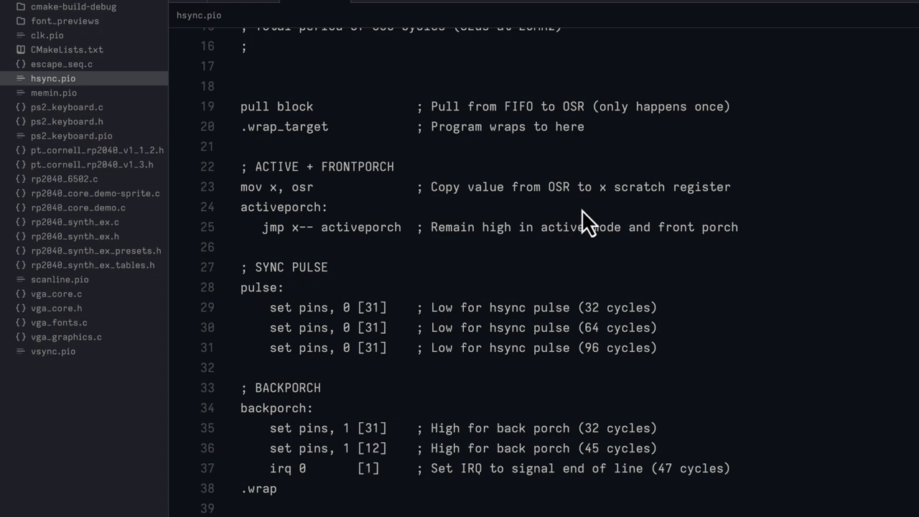
pyautogui.moveTo(616, 241)
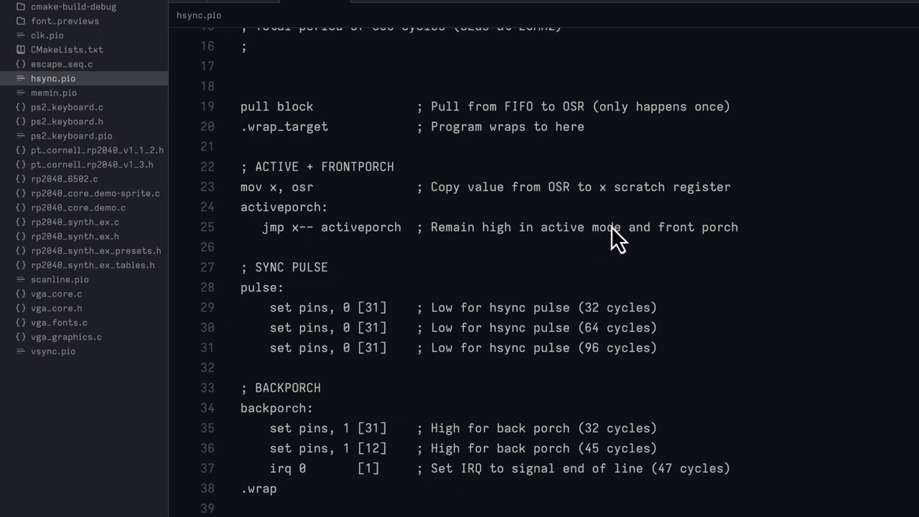
pyautogui.moveTo(517, 283)
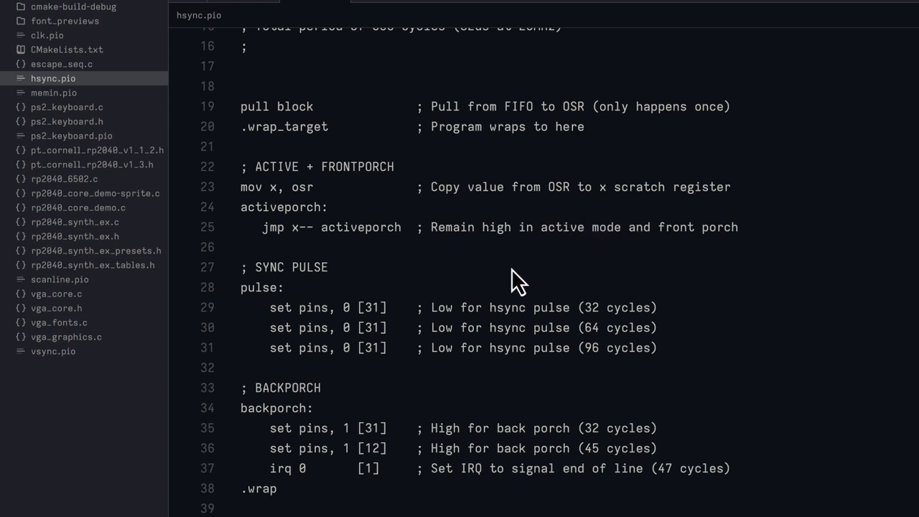
pyautogui.moveTo(537, 279)
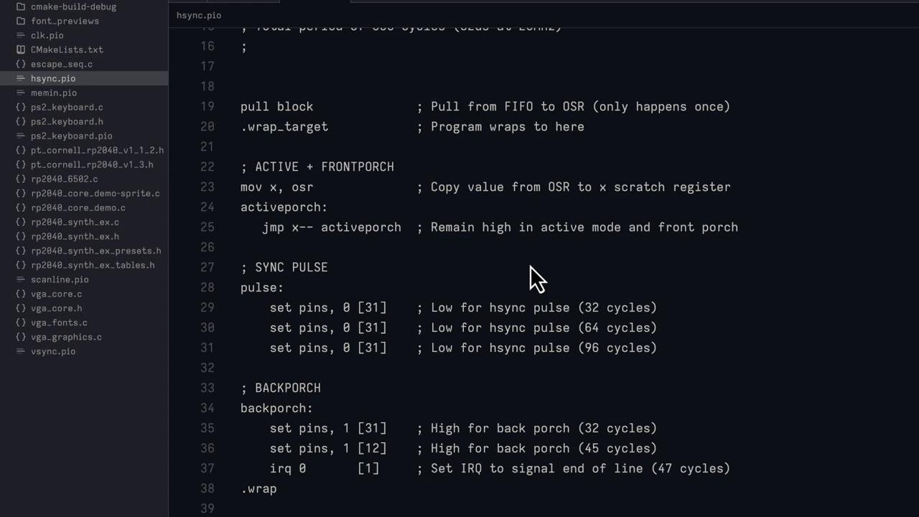
pyautogui.moveTo(560, 276)
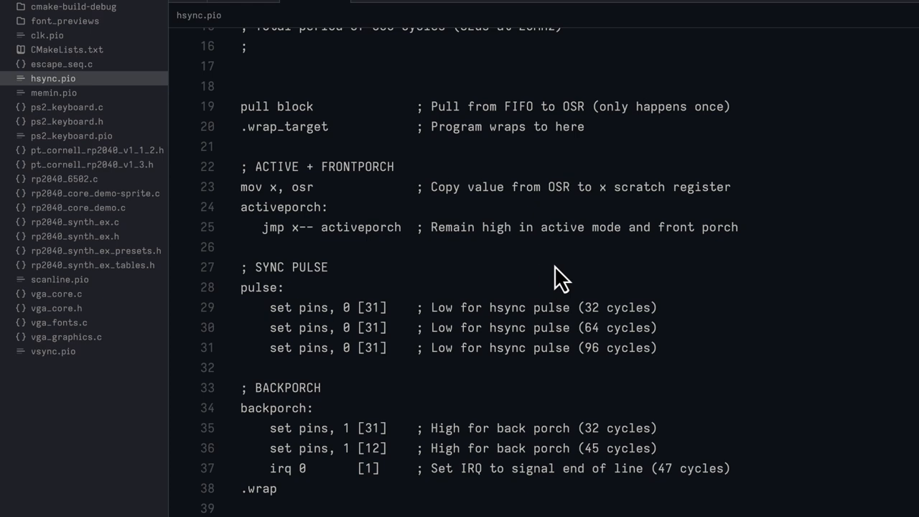
pyautogui.moveTo(612, 269)
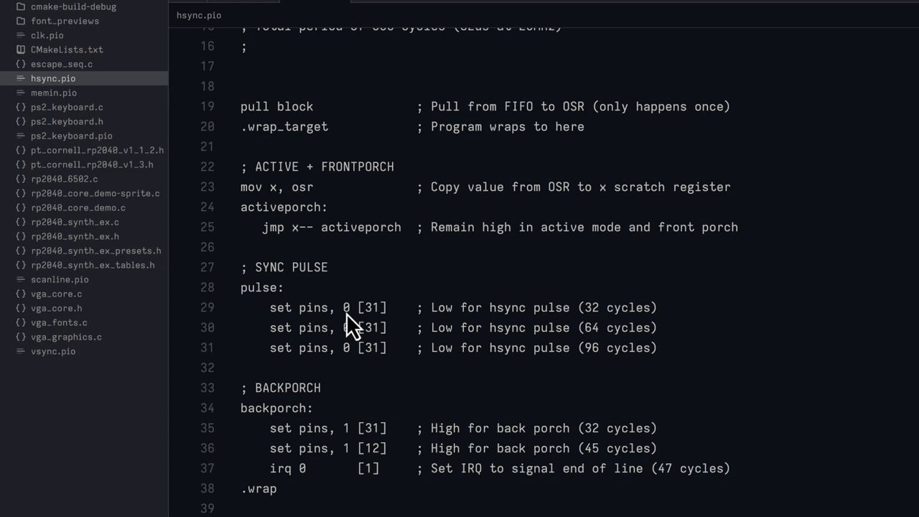
pyautogui.moveTo(377, 330)
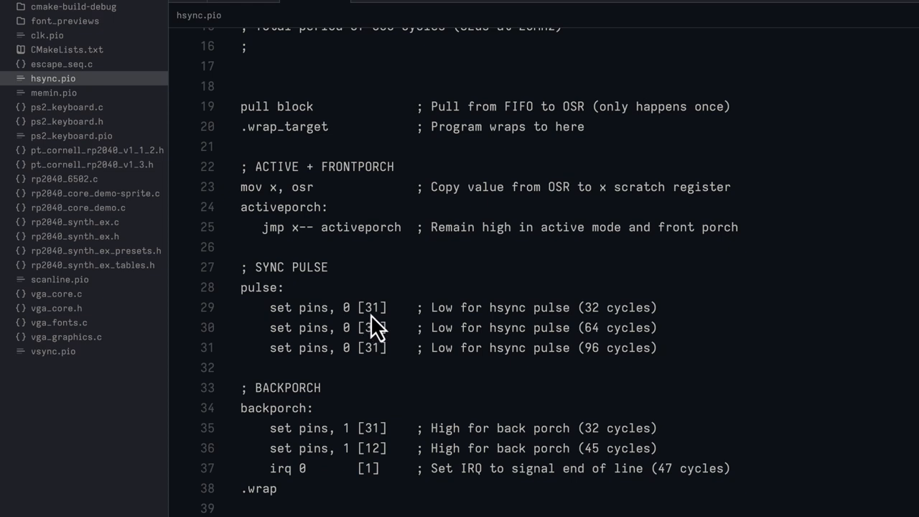
pyautogui.moveTo(370, 323)
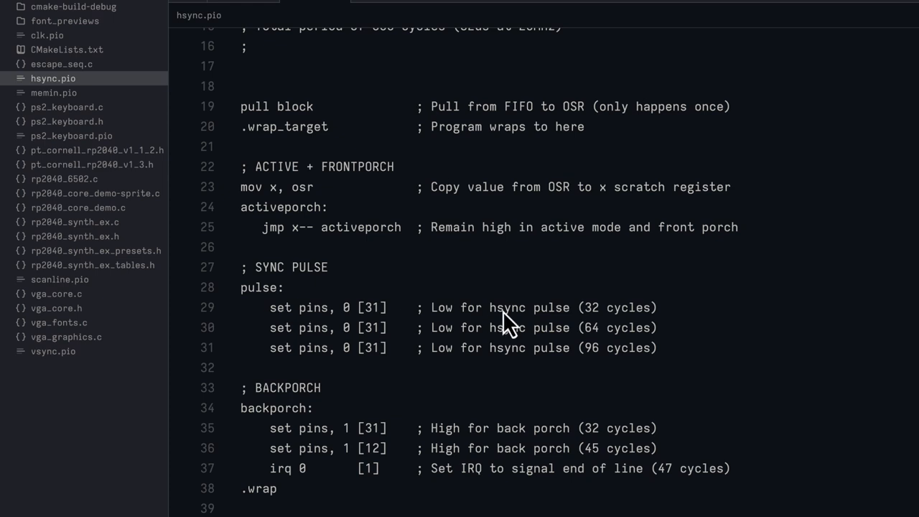
pyautogui.moveTo(582, 345)
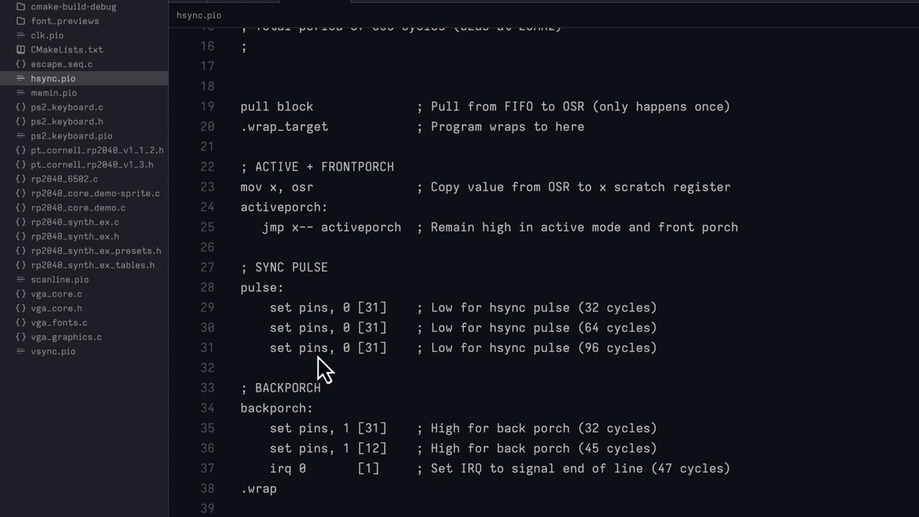
pyautogui.moveTo(619, 368)
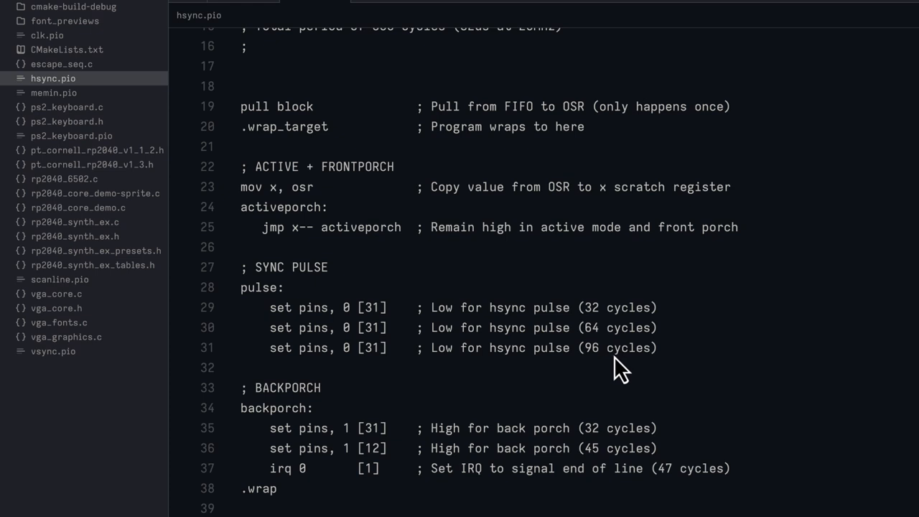
pyautogui.moveTo(534, 361)
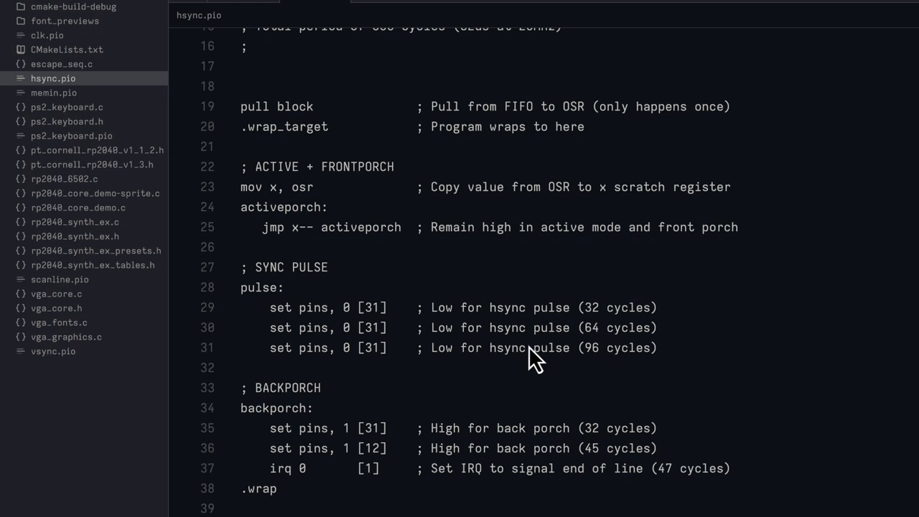
pyautogui.moveTo(319, 449)
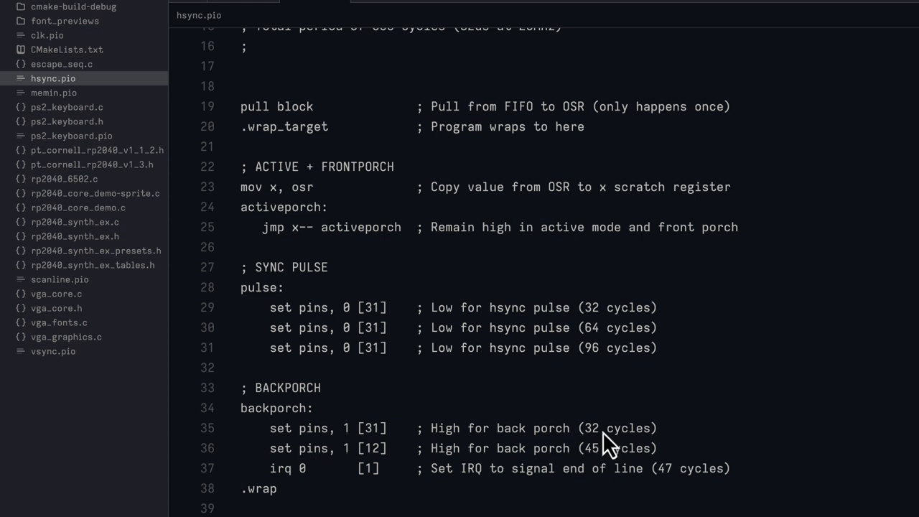
pyautogui.moveTo(312, 492)
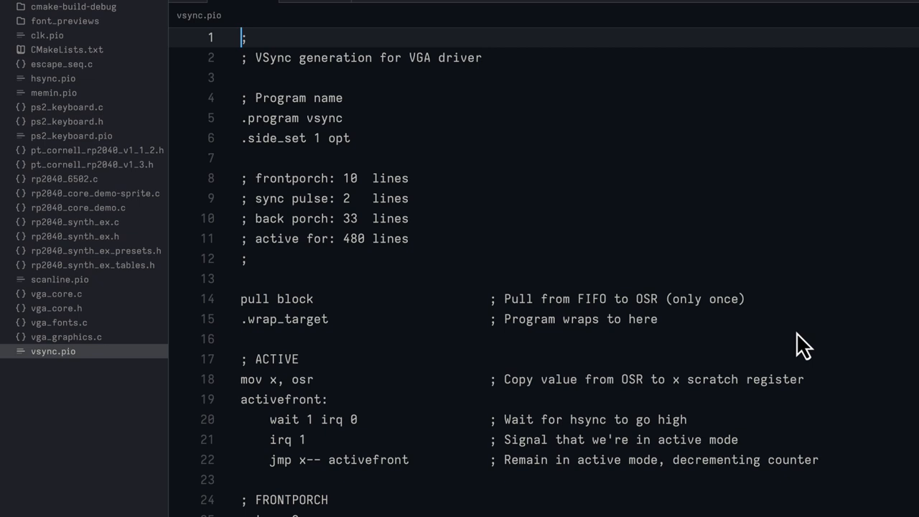
pyautogui.moveTo(287, 204)
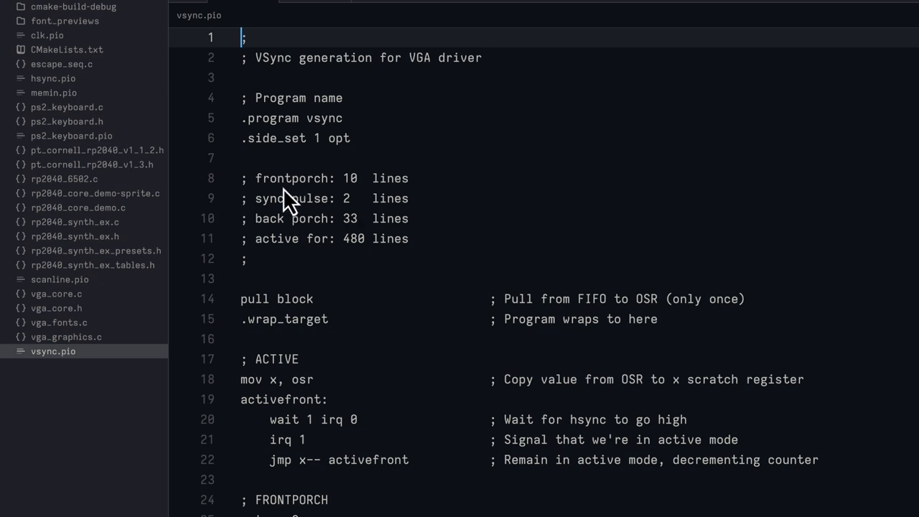
pyautogui.moveTo(294, 199)
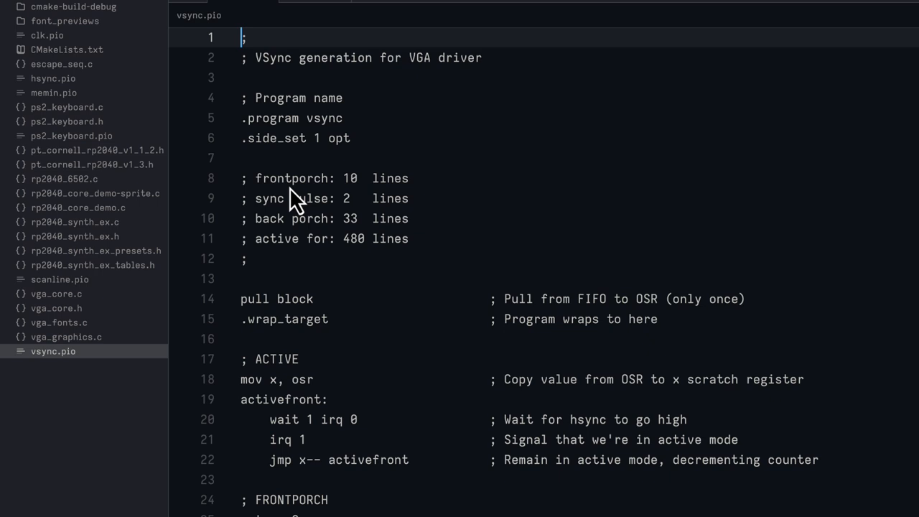
pyautogui.moveTo(352, 222)
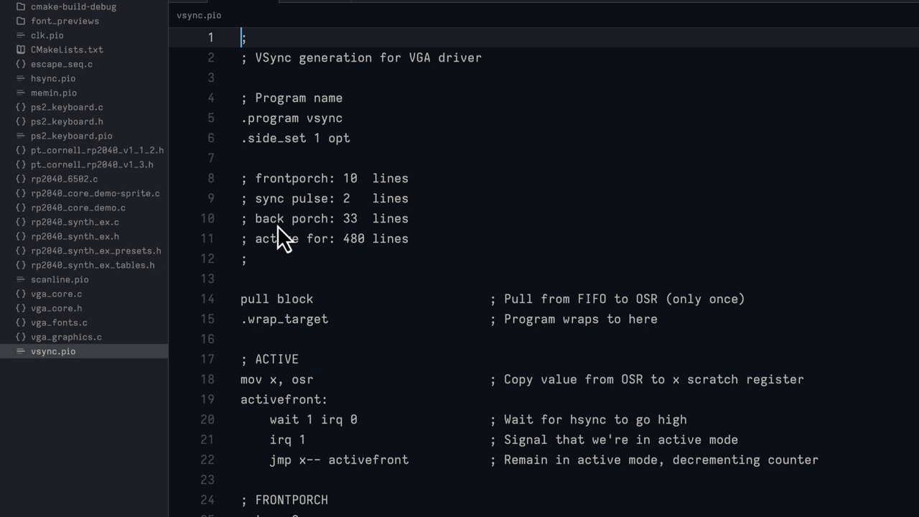
pyautogui.moveTo(359, 241)
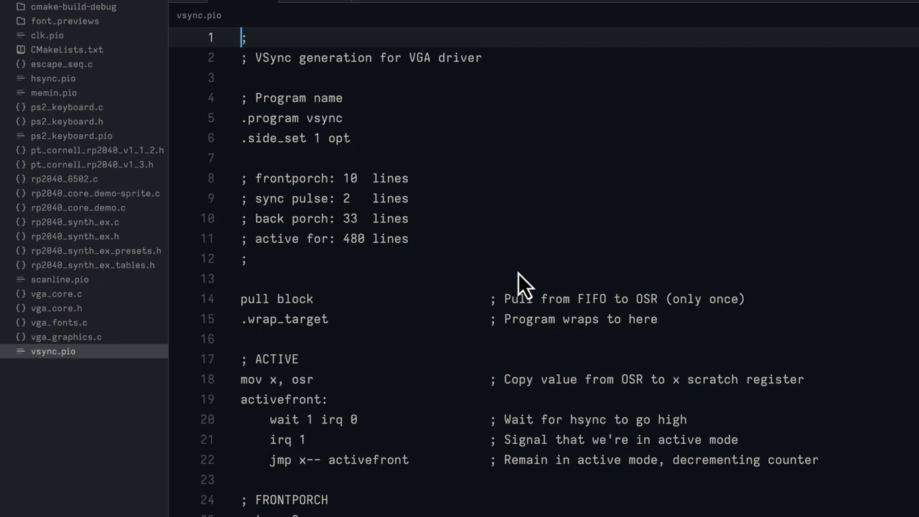
pyautogui.moveTo(574, 287)
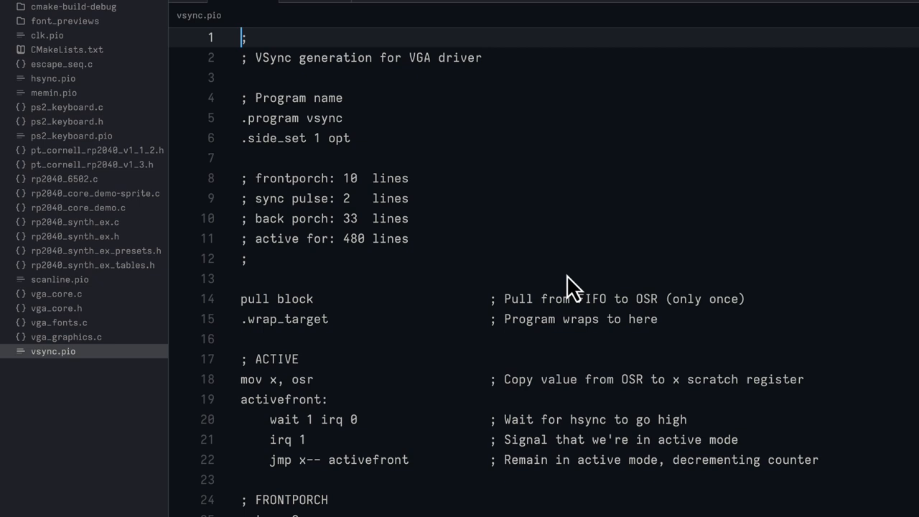
pyautogui.moveTo(658, 272)
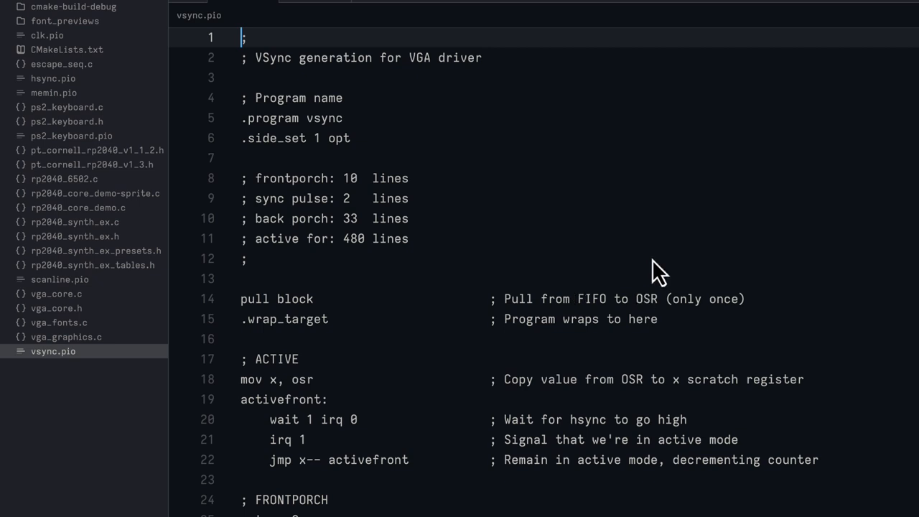
pyautogui.moveTo(696, 267)
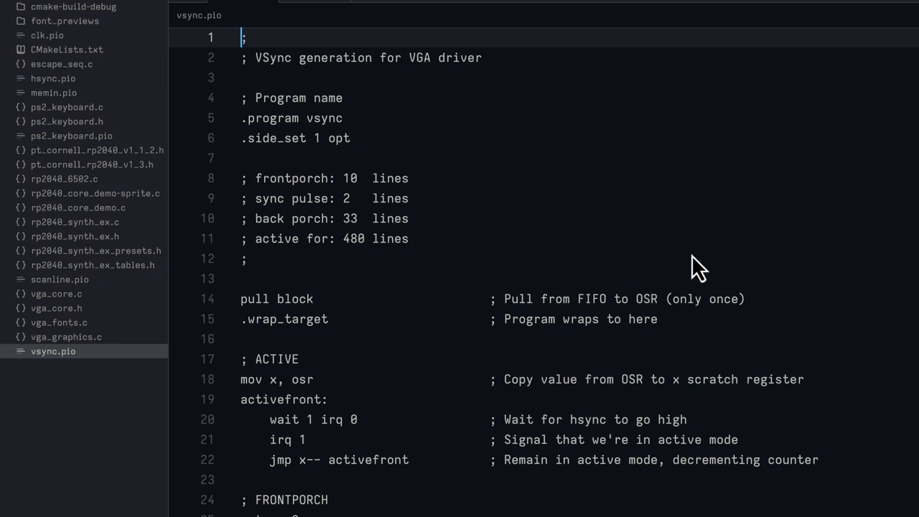
pyautogui.scroll(-3)
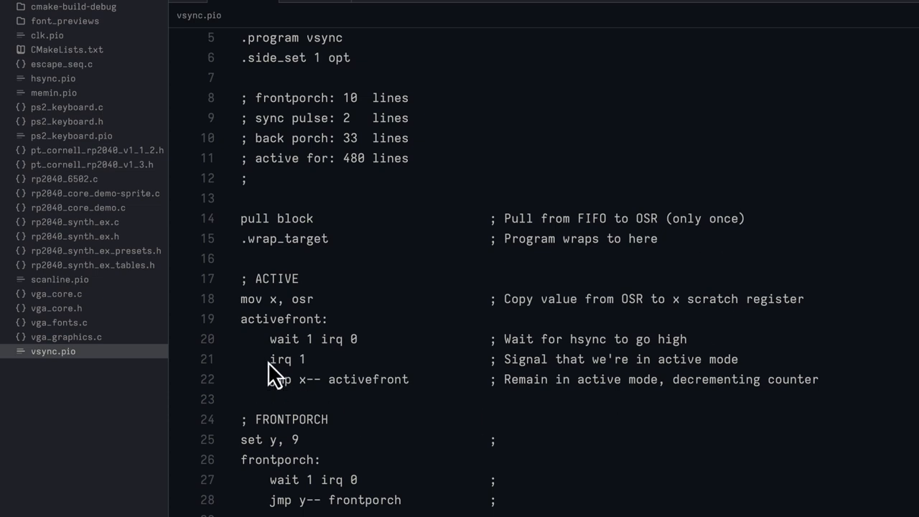
pyautogui.moveTo(646, 362)
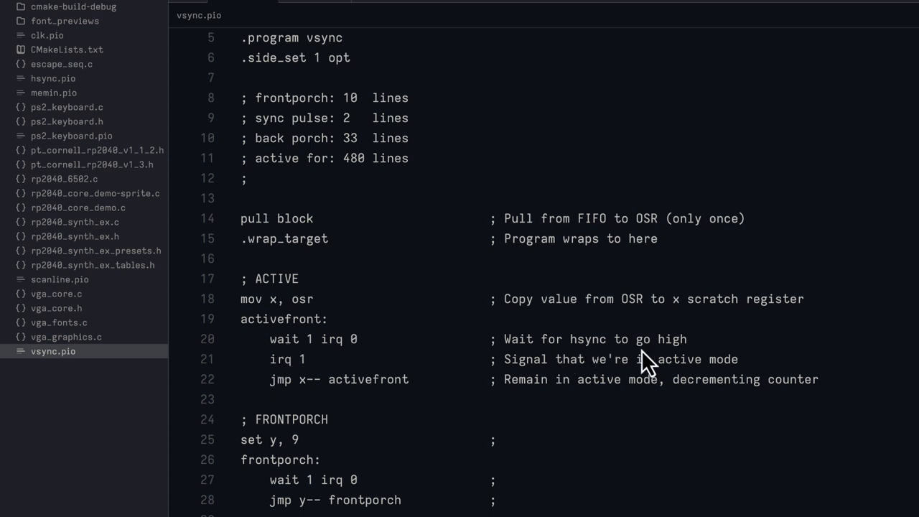
pyautogui.moveTo(657, 366)
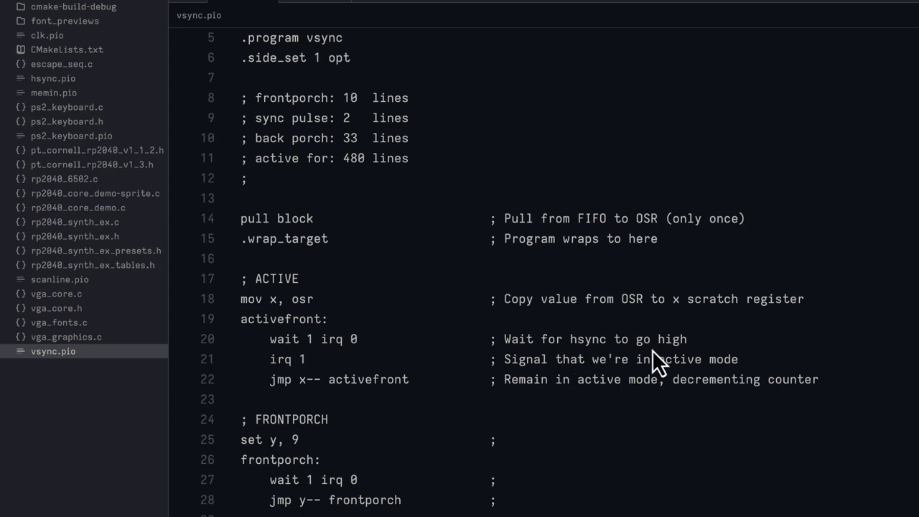
pyautogui.moveTo(643, 345)
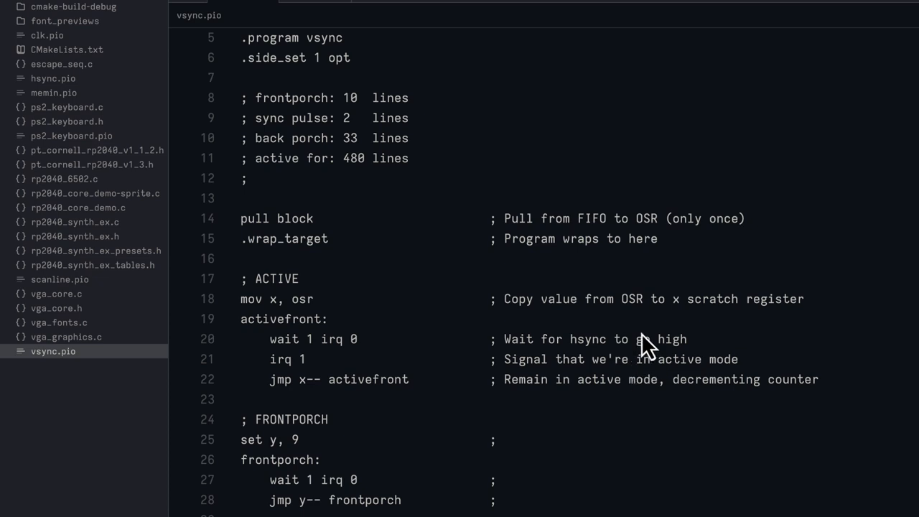
pyautogui.scroll(-3)
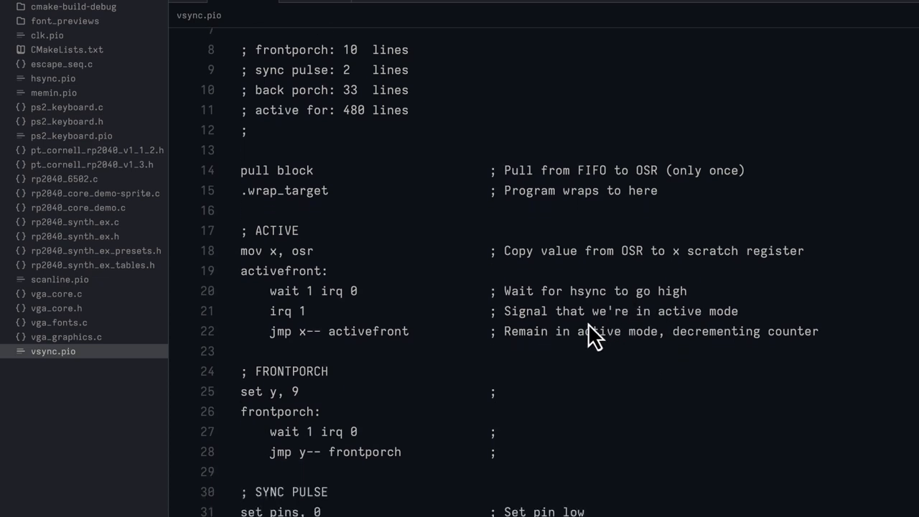
pyautogui.scroll(-3)
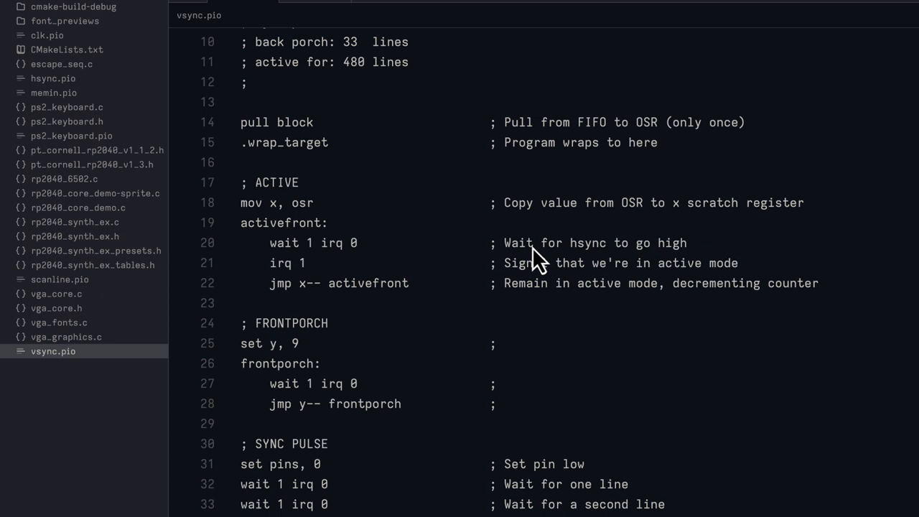
pyautogui.moveTo(585, 276)
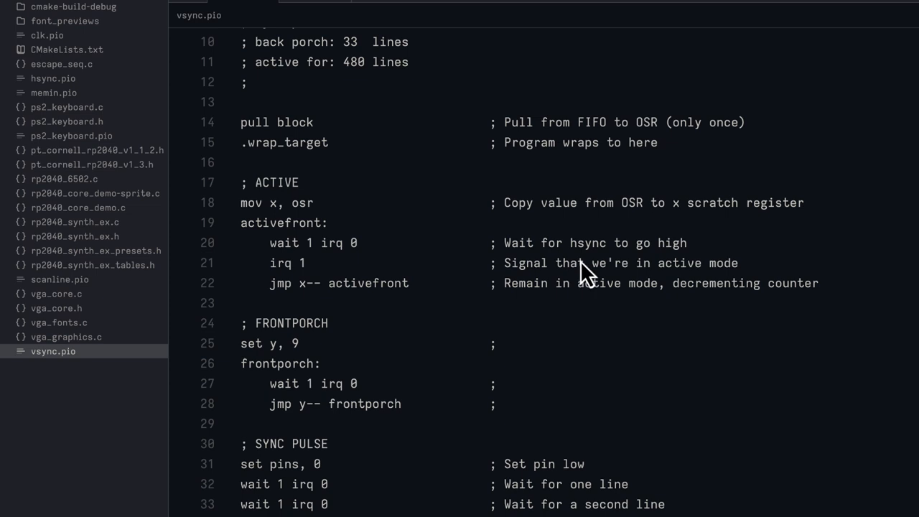
pyautogui.moveTo(661, 233)
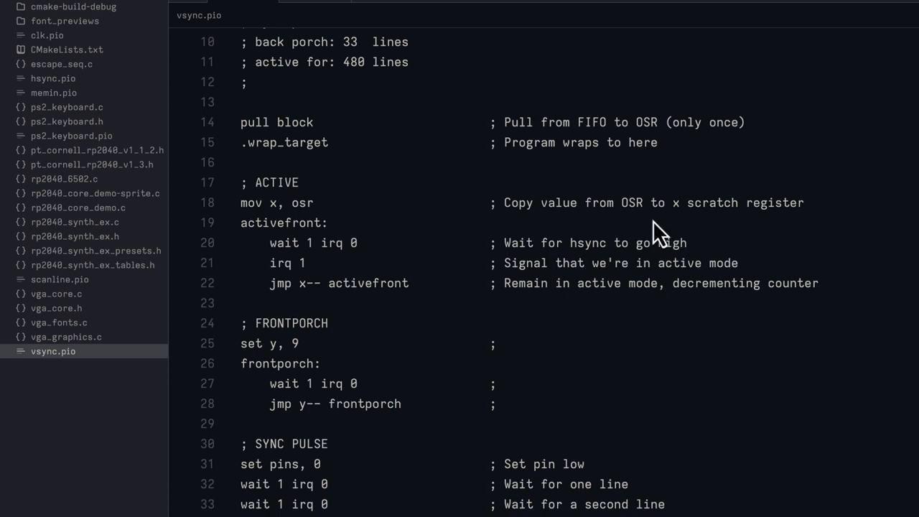
pyautogui.click(59, 280)
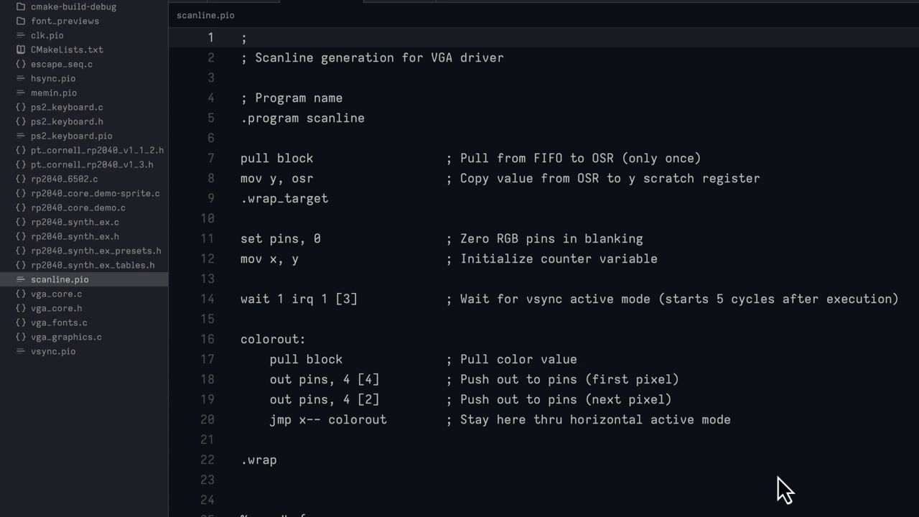
pyautogui.moveTo(781, 465)
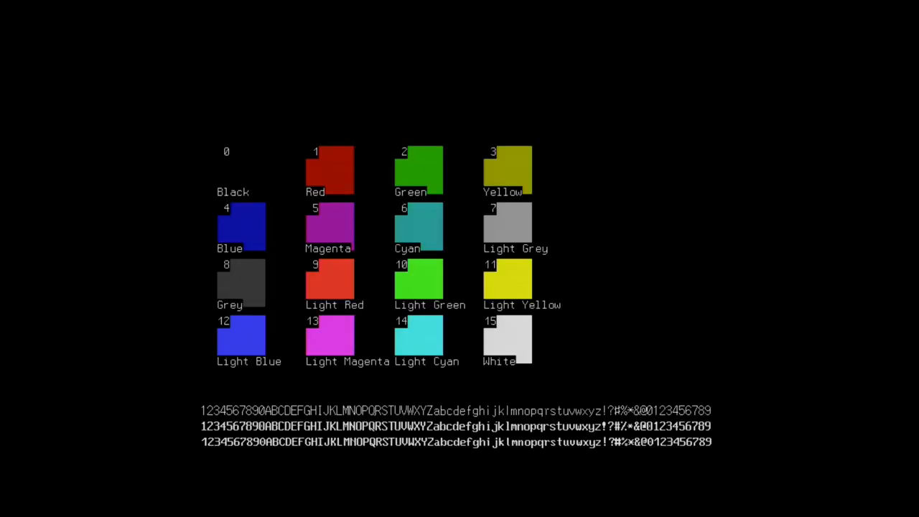
# Switch the VGA display to the shapes demo and type 'Jim Jagielski' and 'Hel'.
pyautogui.press('J')
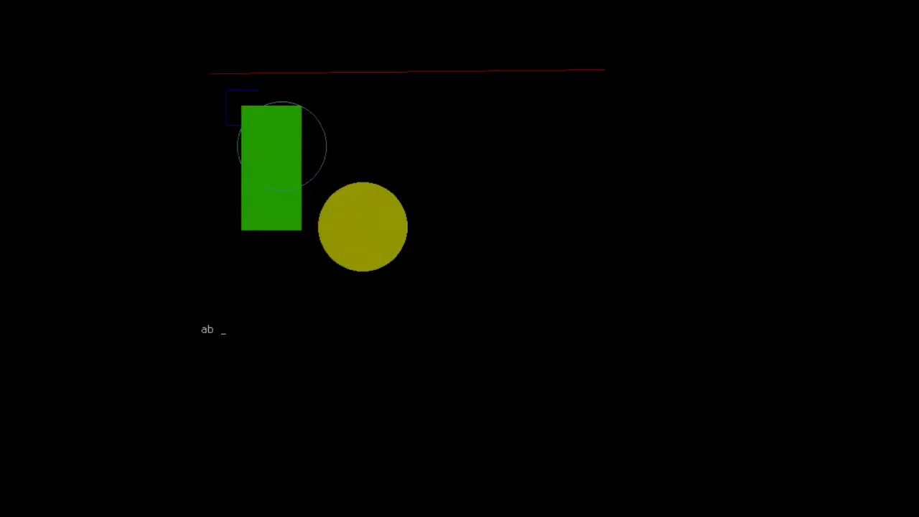
pyautogui.write('Jim Jag')
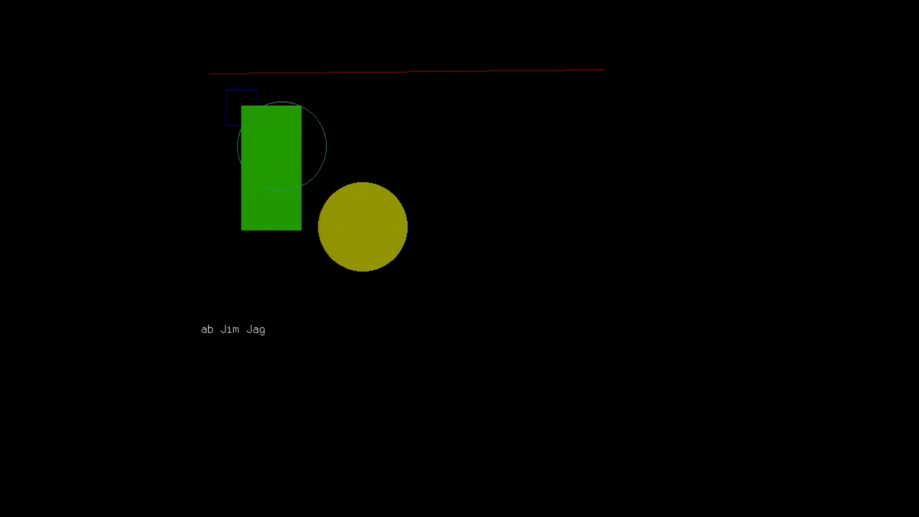
pyautogui.write('ielski')
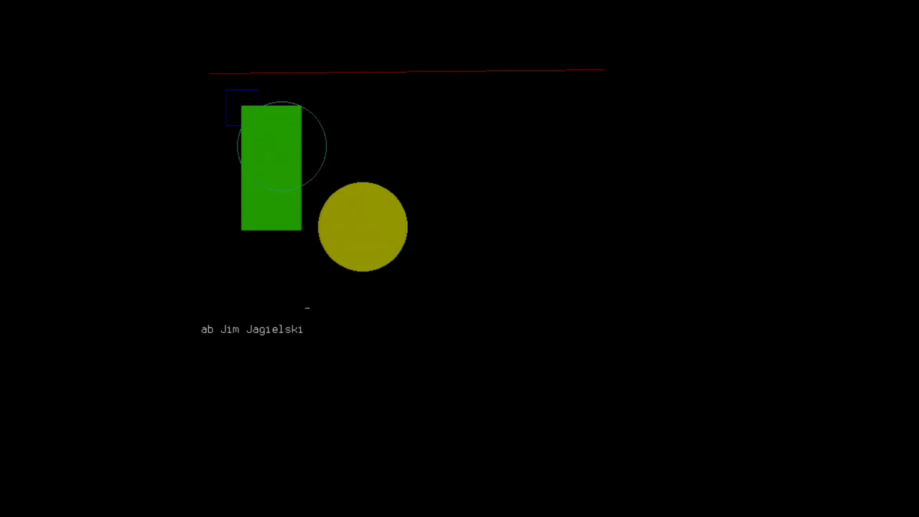
pyautogui.write('Hel')
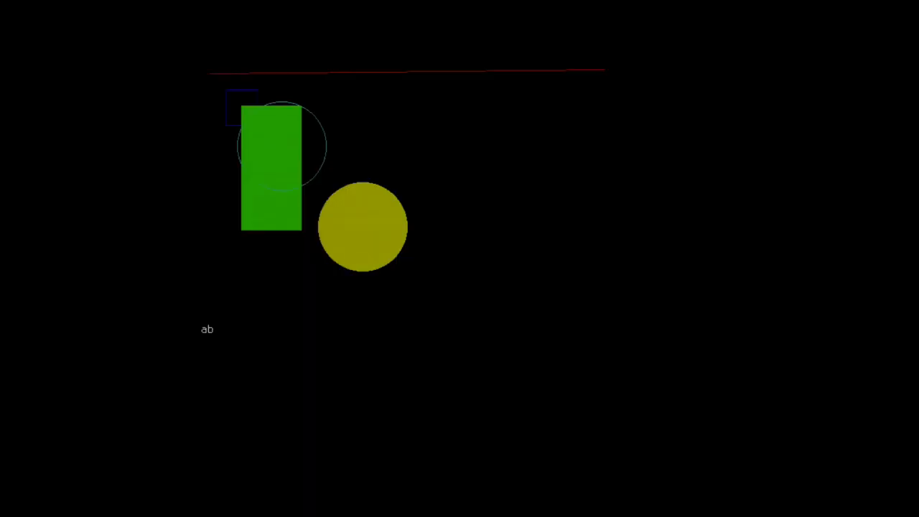
# Type 'Jim Jagielski' and 'Hello' on the PS/2 keyboard, then toggle screens with J.
pyautogui.write('Jim')
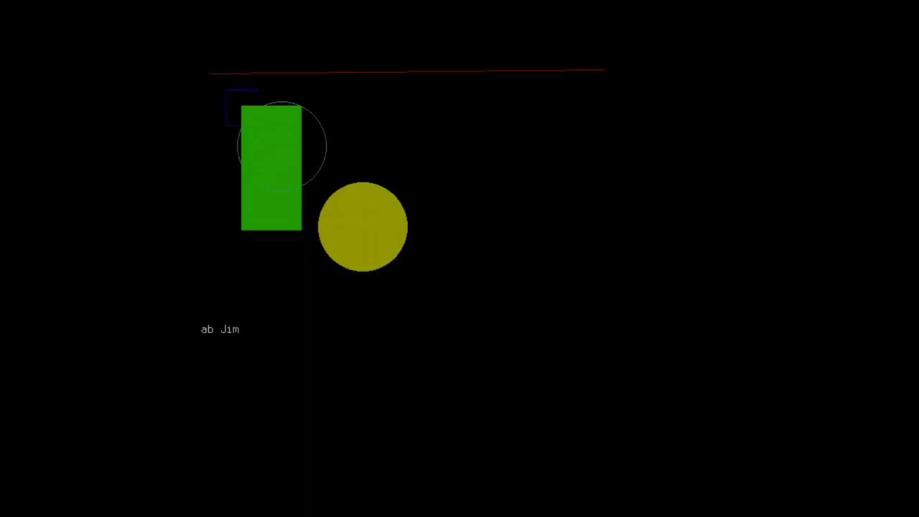
pyautogui.write('Jagiel')
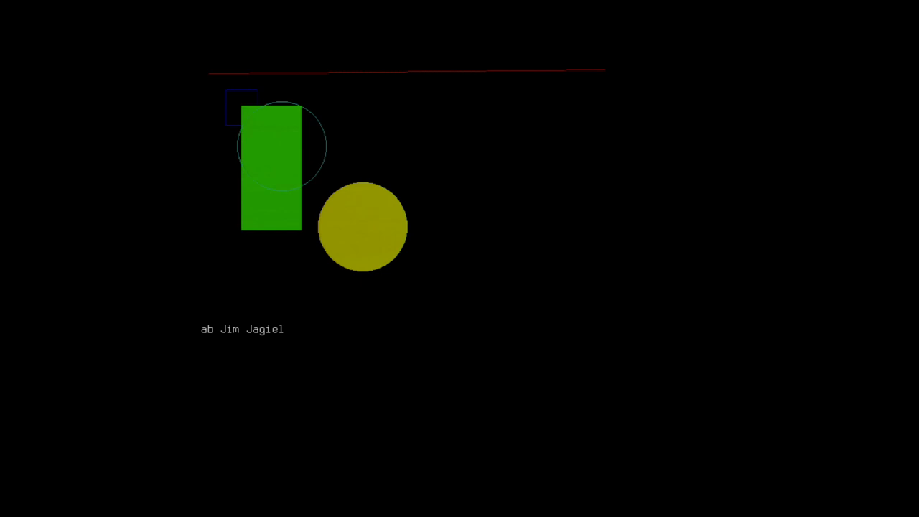
pyautogui.write('ski')
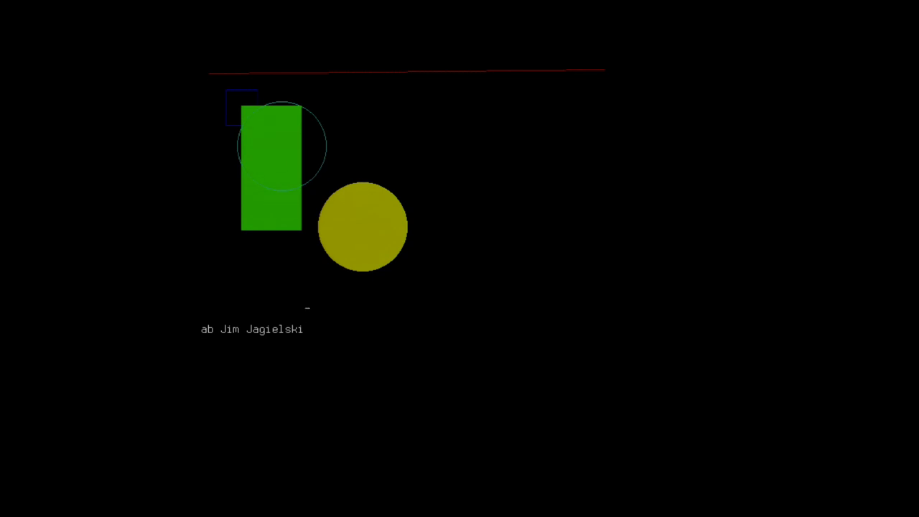
pyautogui.write('Hello')
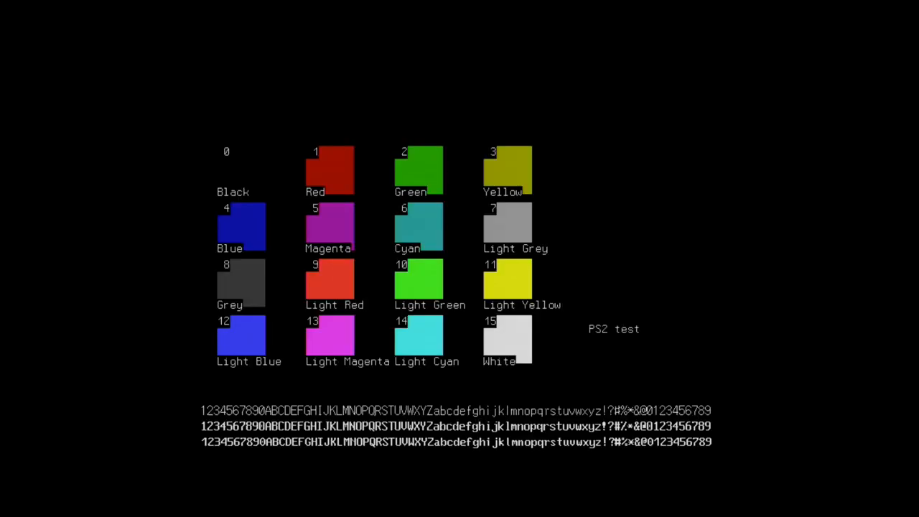
pyautogui.press('J')
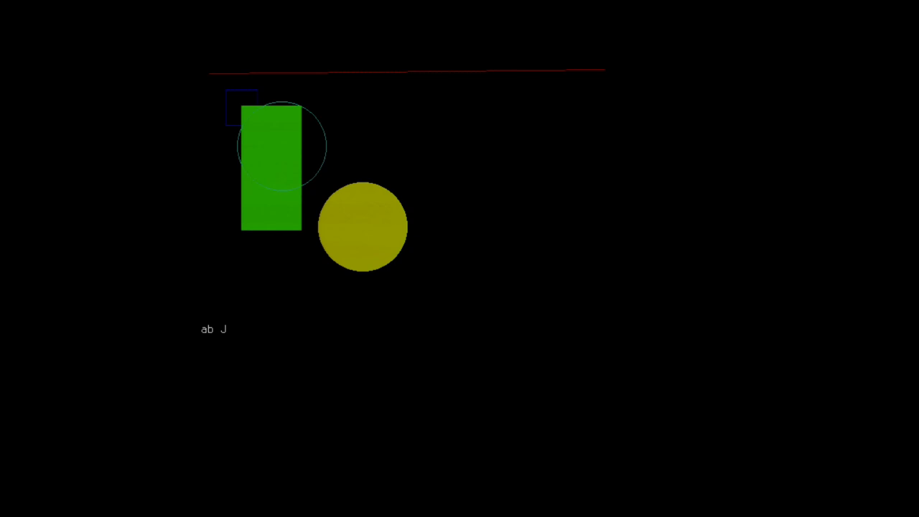
# Type 'im Jagielski' and 'Hell' onto the text line below the shapes.
pyautogui.write('im Jag')
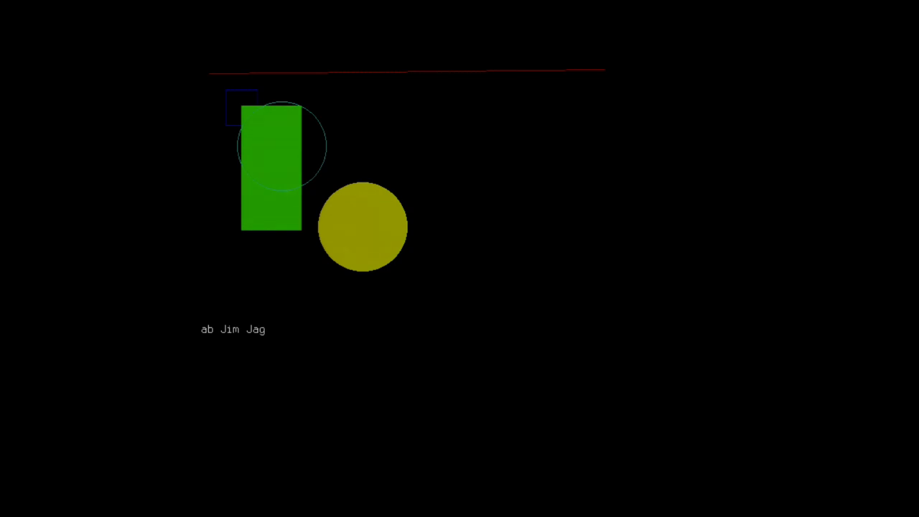
pyautogui.write('ielski')
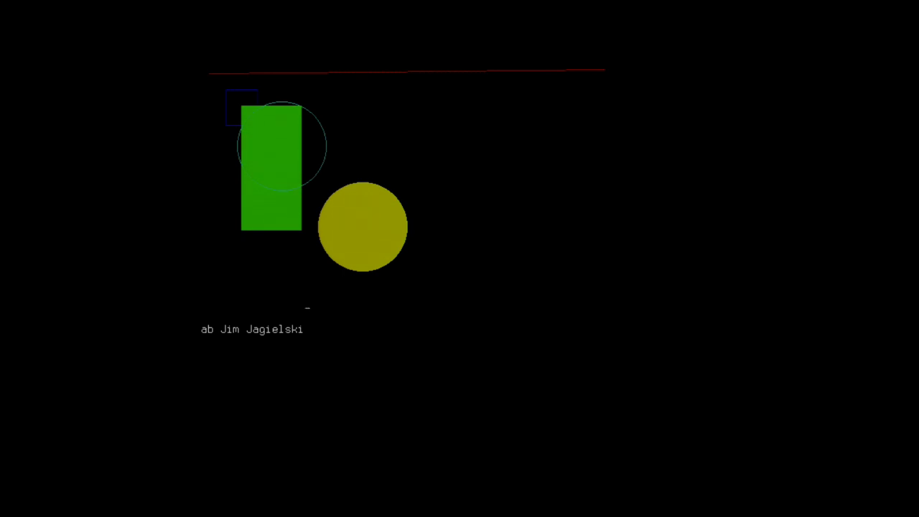
pyautogui.write('Hell')
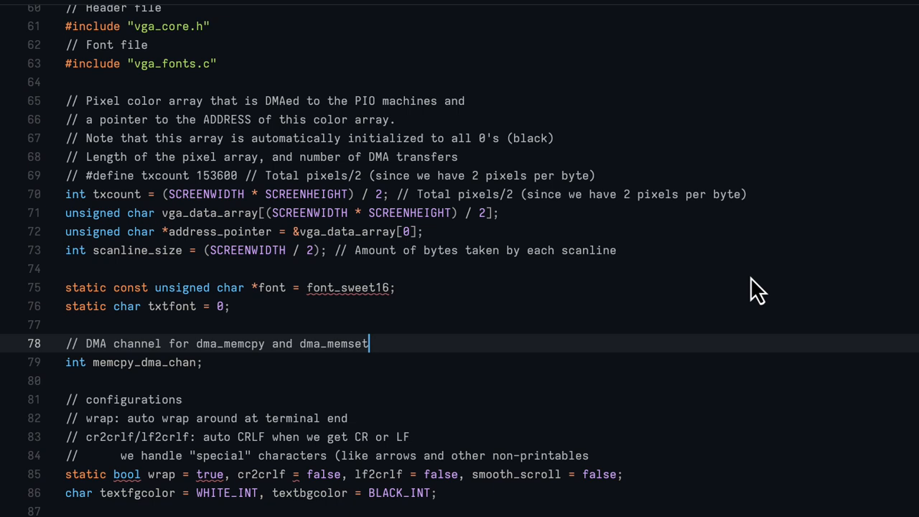
pyautogui.moveTo(227, 201)
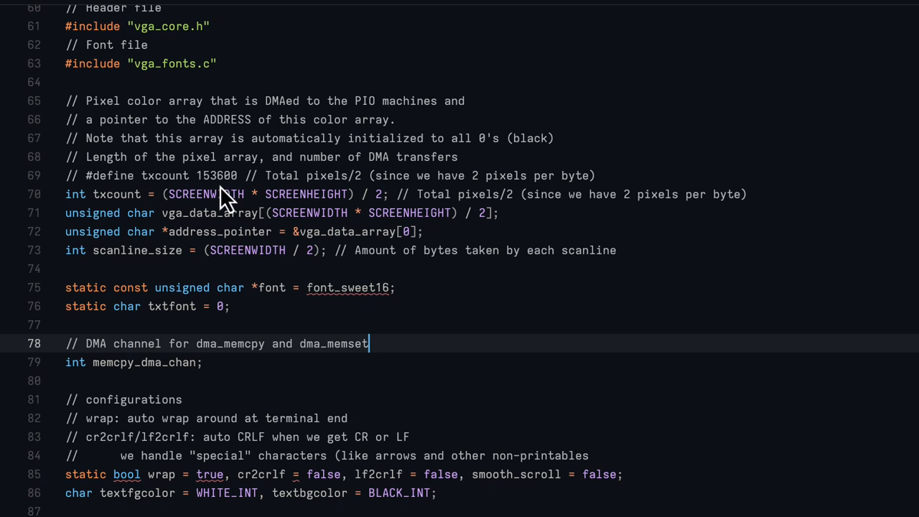
pyautogui.moveTo(388, 223)
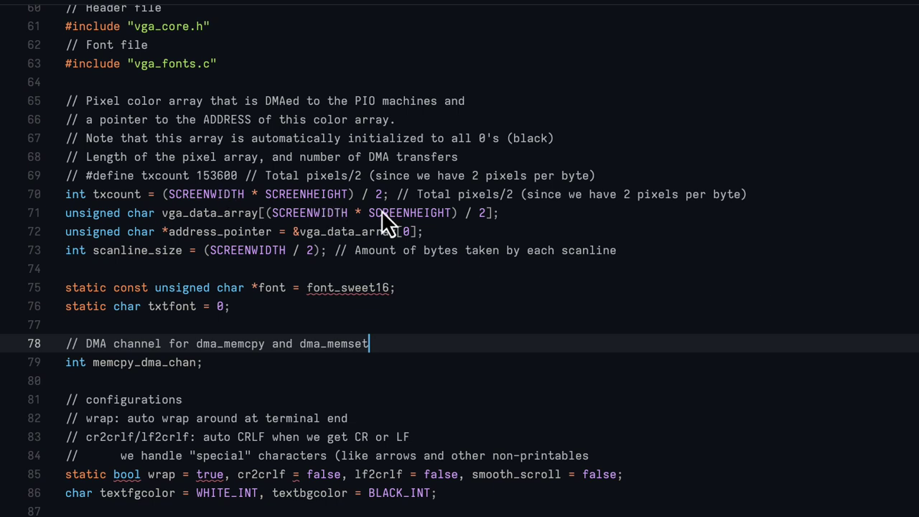
pyautogui.moveTo(399, 217)
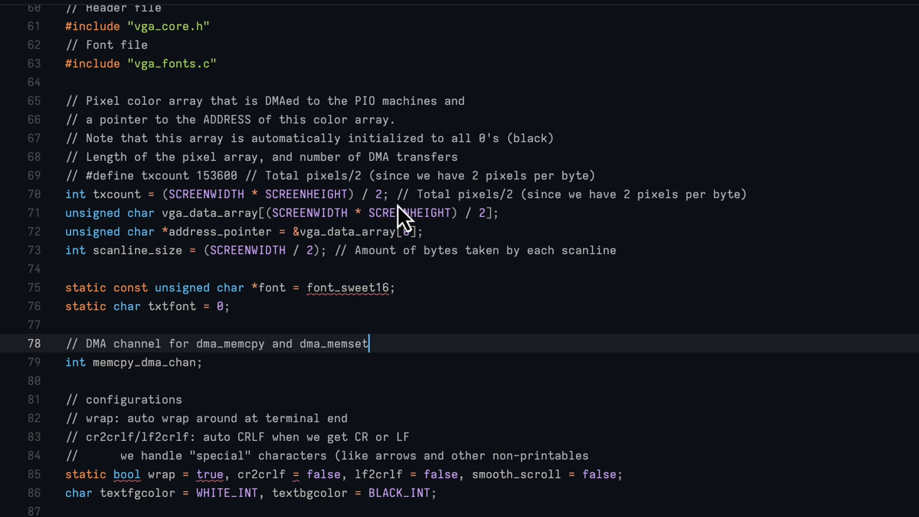
pyautogui.moveTo(151, 237)
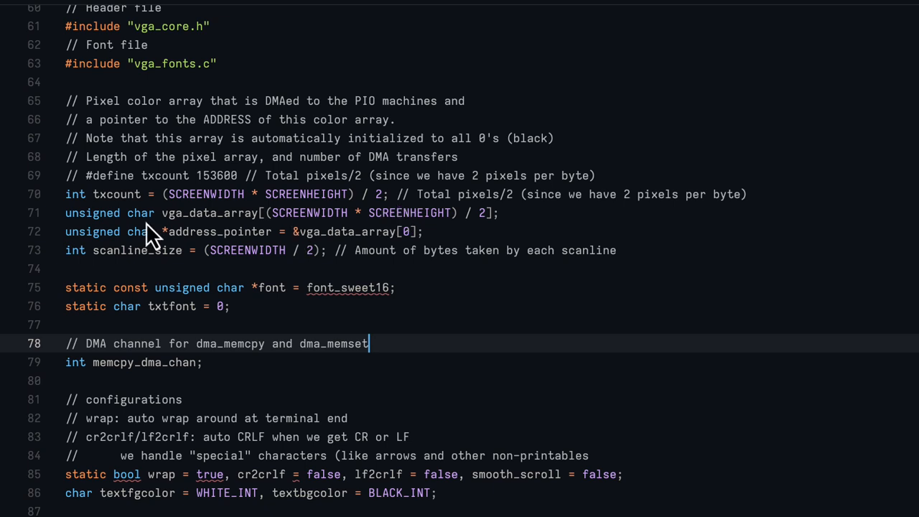
pyautogui.moveTo(319, 237)
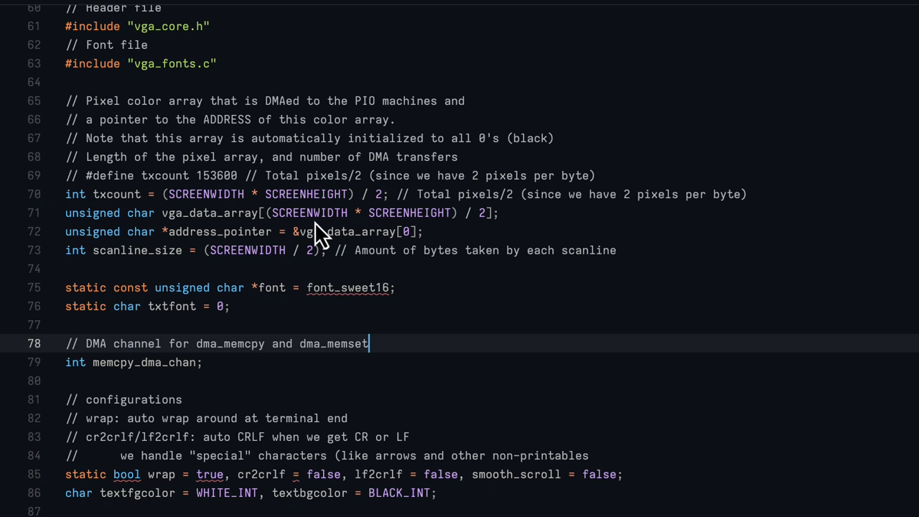
pyautogui.moveTo(201, 255)
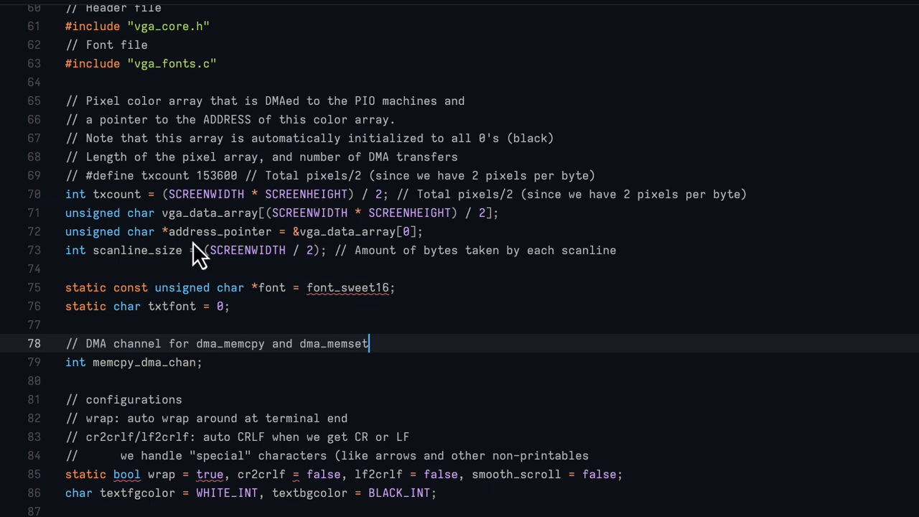
pyautogui.moveTo(364, 255)
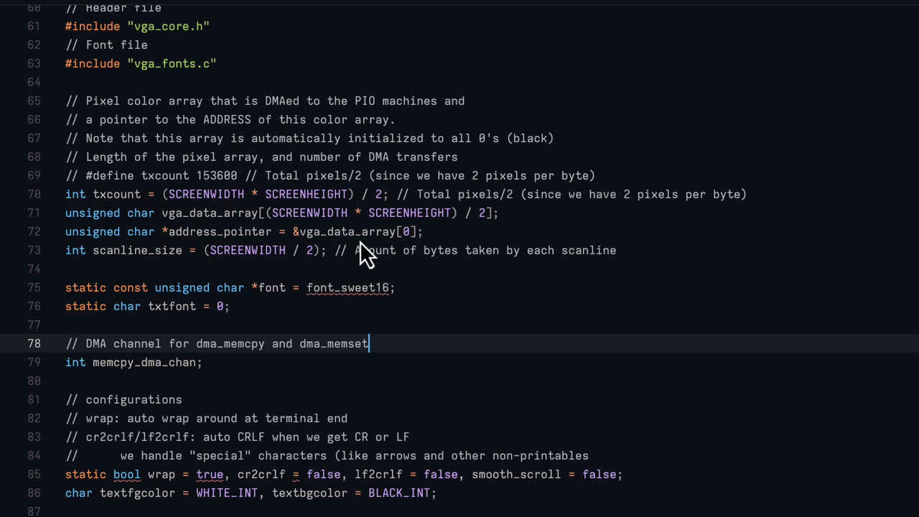
pyautogui.moveTo(545, 298)
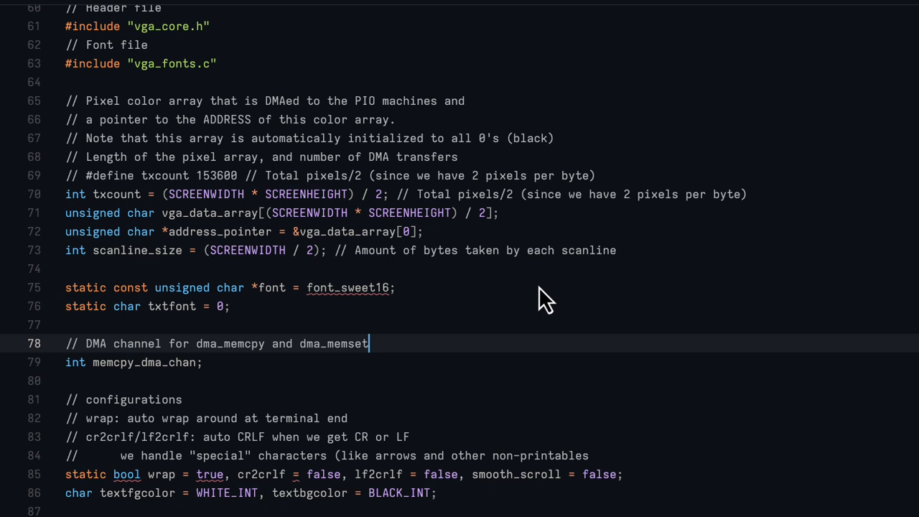
pyautogui.moveTo(545, 302)
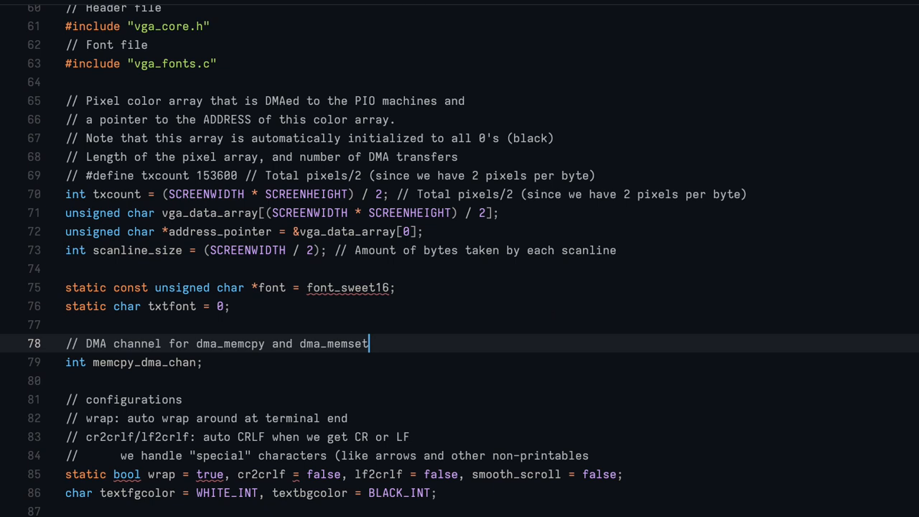
# Scroll up to the drawPixel definition and its range checks.
pyautogui.scroll(3)
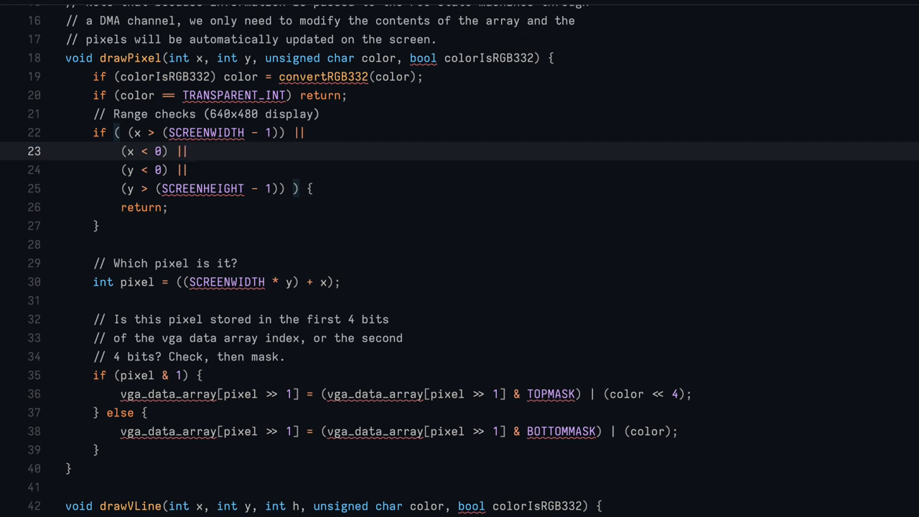
pyautogui.click(186, 150)
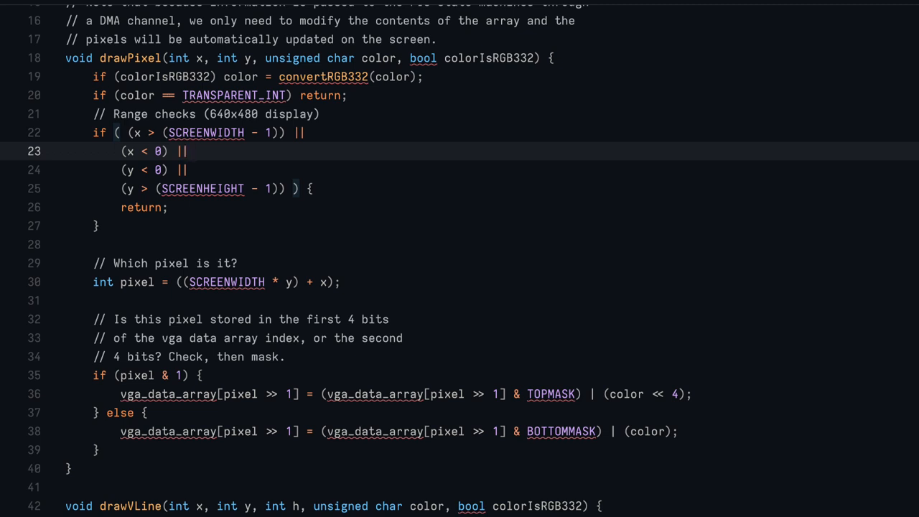
pyautogui.moveTo(862, 166)
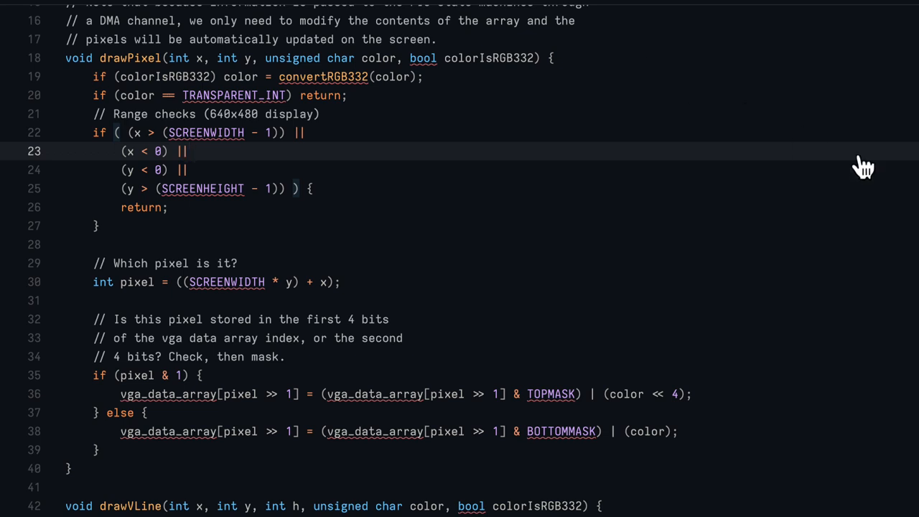
# Scroll to the dma_channel_configure blocks for scanline_chan_0 and scanline_chan_1.
pyautogui.scroll(-3)
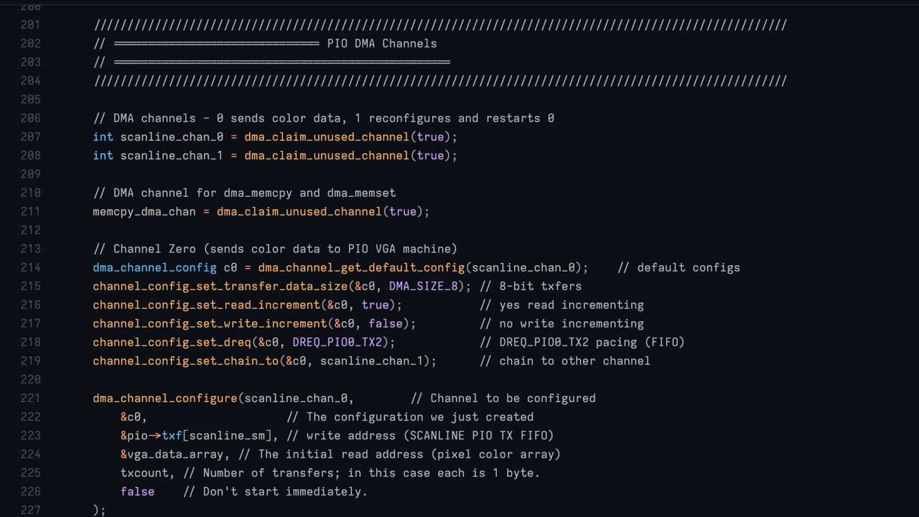
pyautogui.moveTo(829, 234)
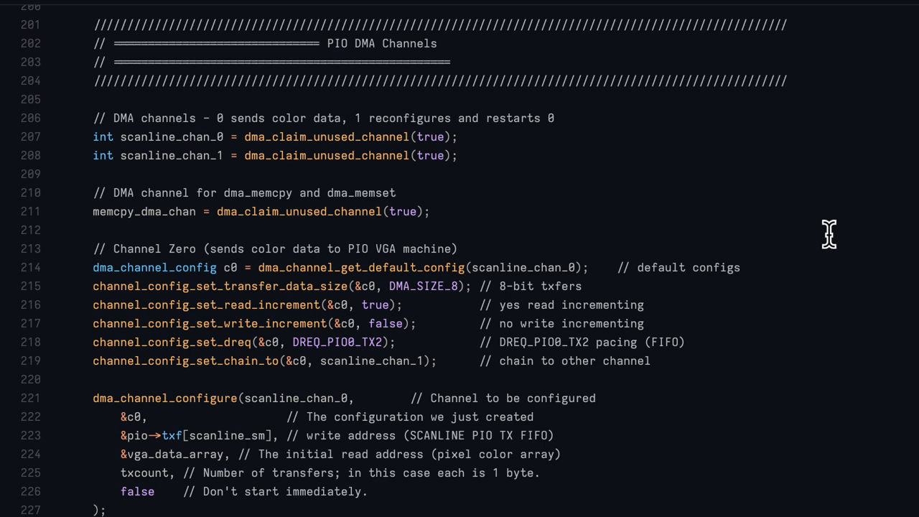
pyautogui.scroll(3)
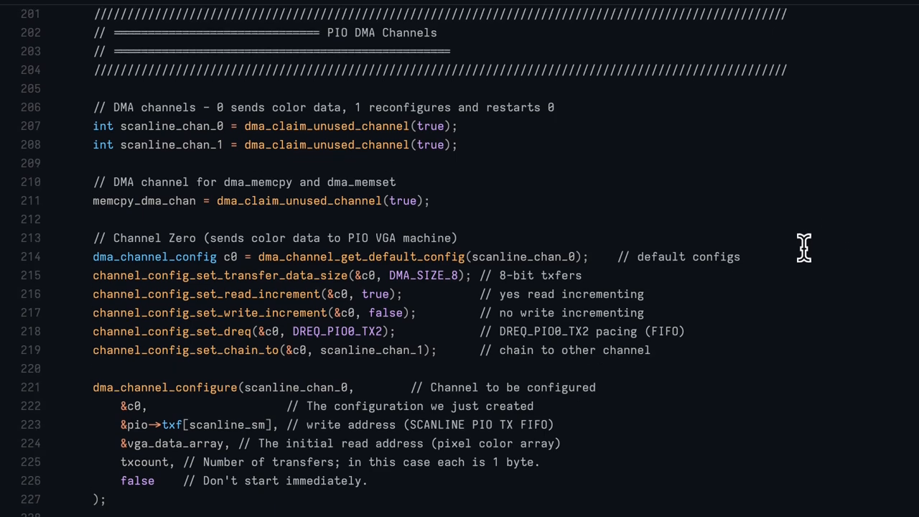
pyautogui.scroll(-3)
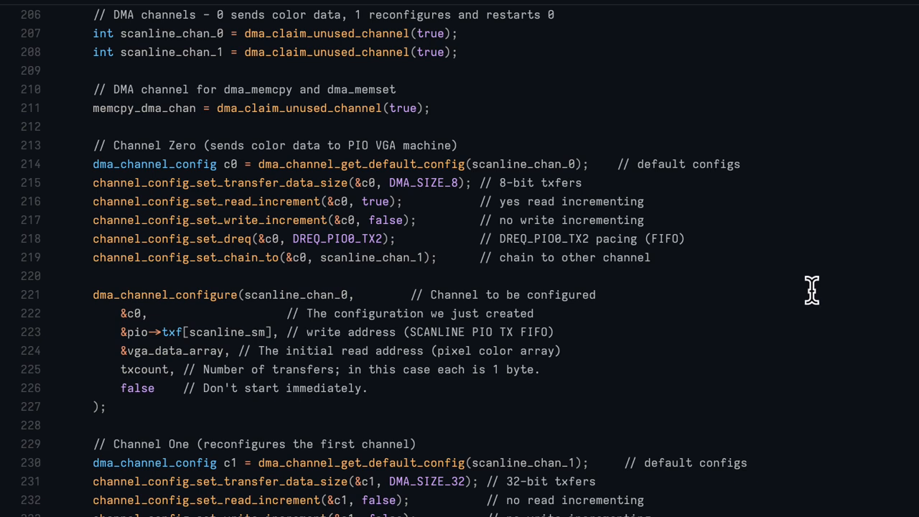
pyautogui.moveTo(180, 36)
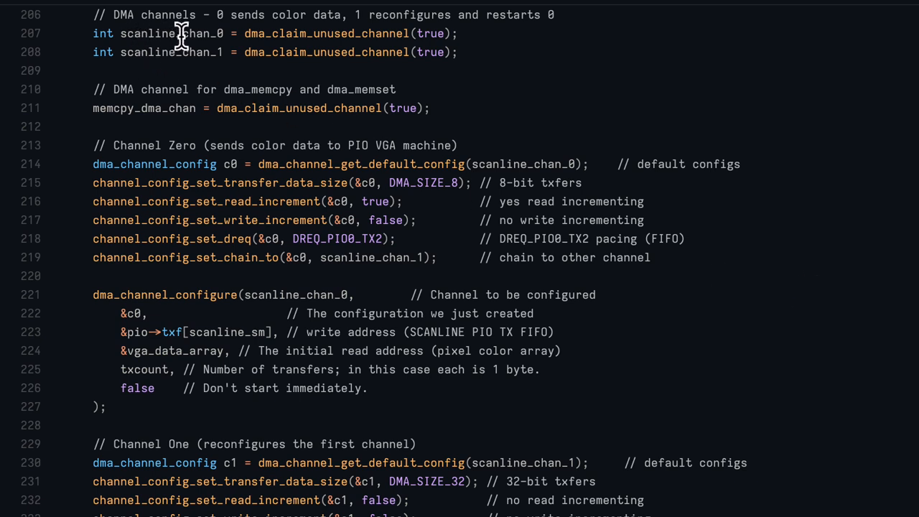
pyautogui.moveTo(201, 33)
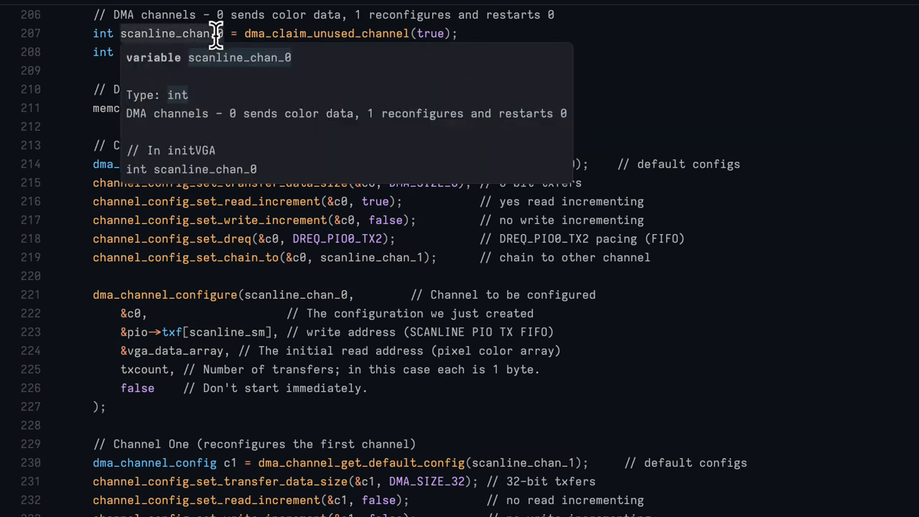
pyautogui.moveTo(786, 346)
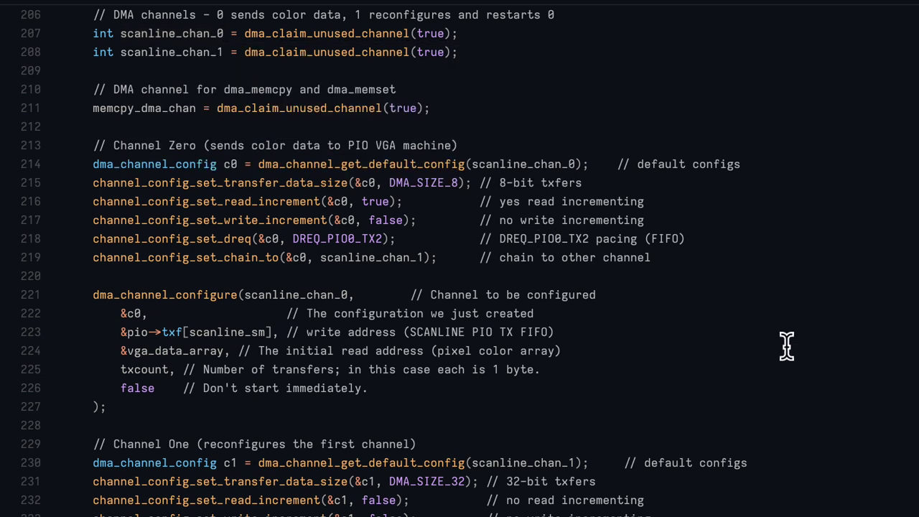
pyautogui.moveTo(763, 323)
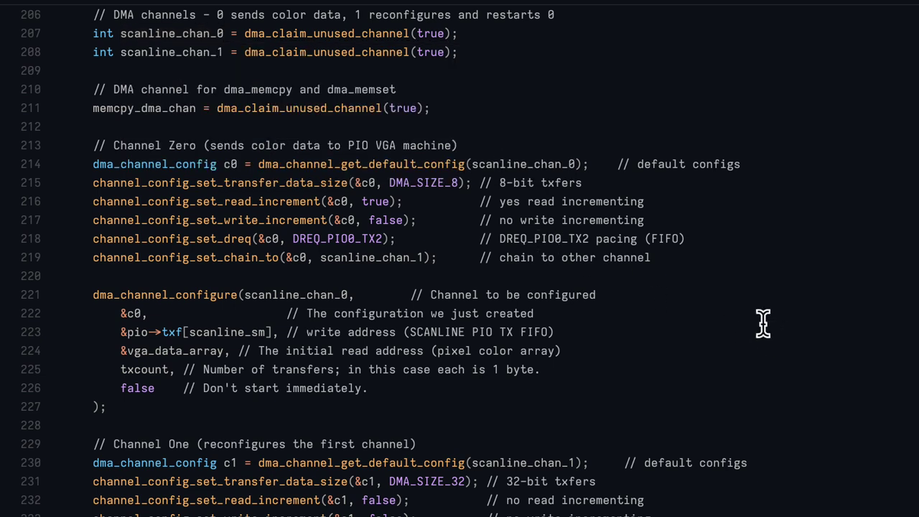
pyautogui.moveTo(708, 269)
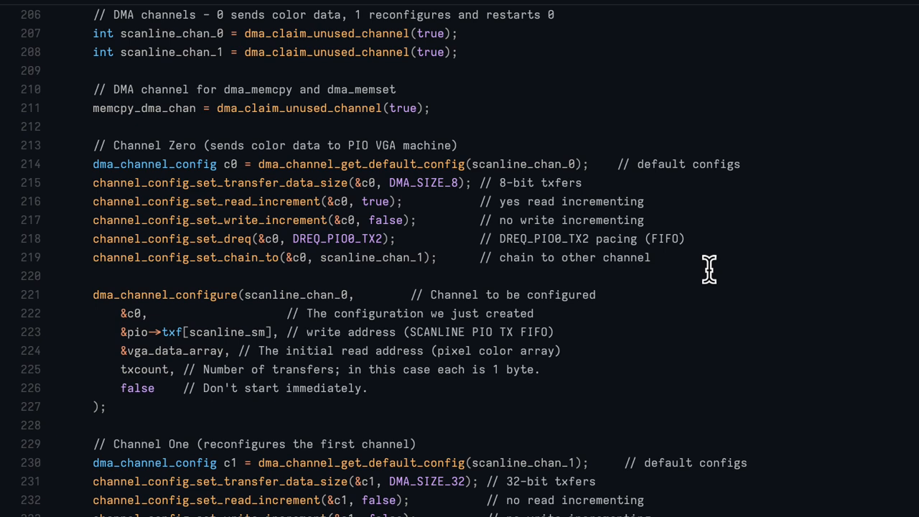
pyautogui.moveTo(190, 360)
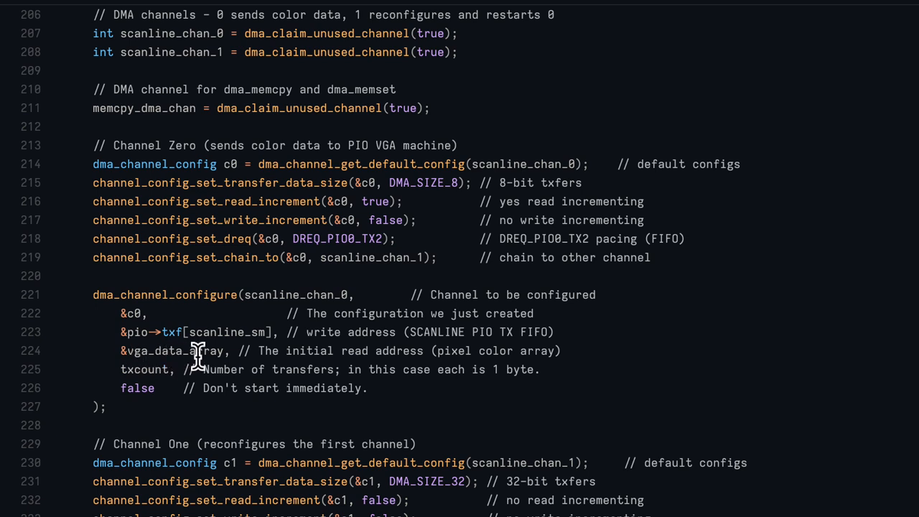
pyautogui.moveTo(129, 331)
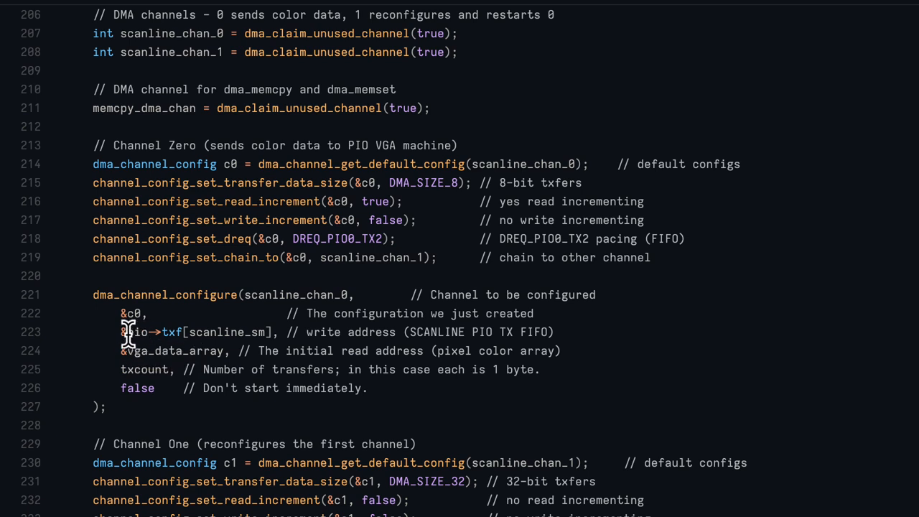
pyautogui.moveTo(159, 336)
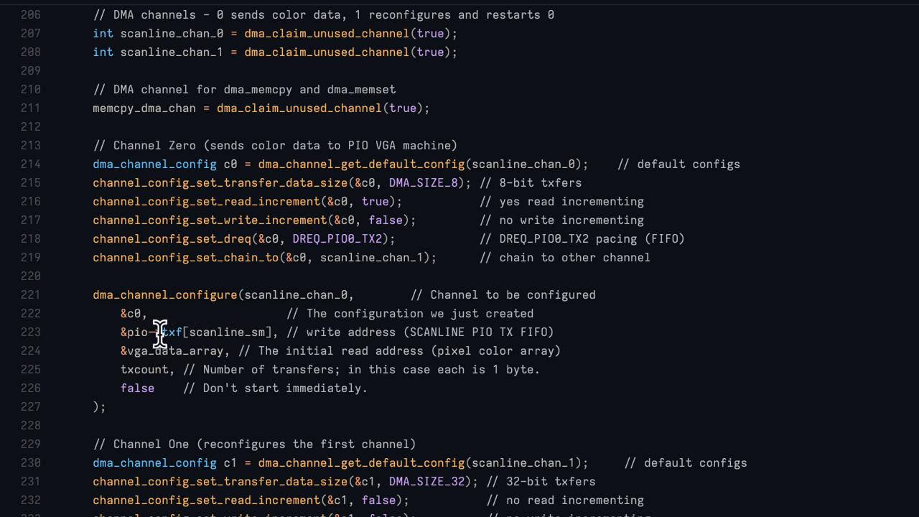
pyautogui.scroll(-3)
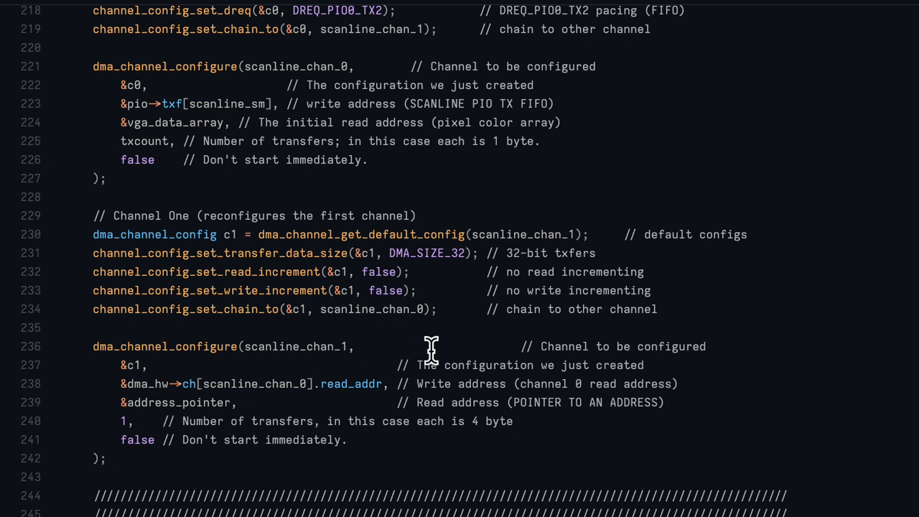
pyautogui.scroll(3)
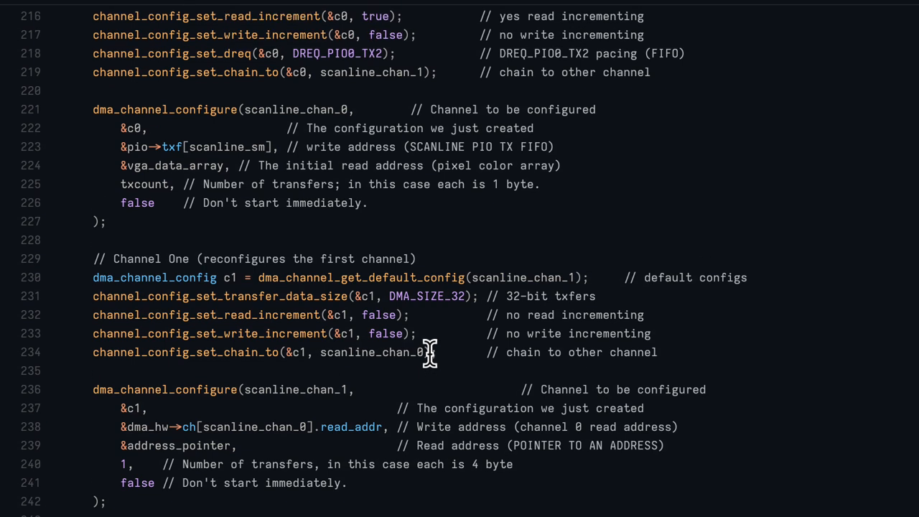
pyautogui.moveTo(179, 173)
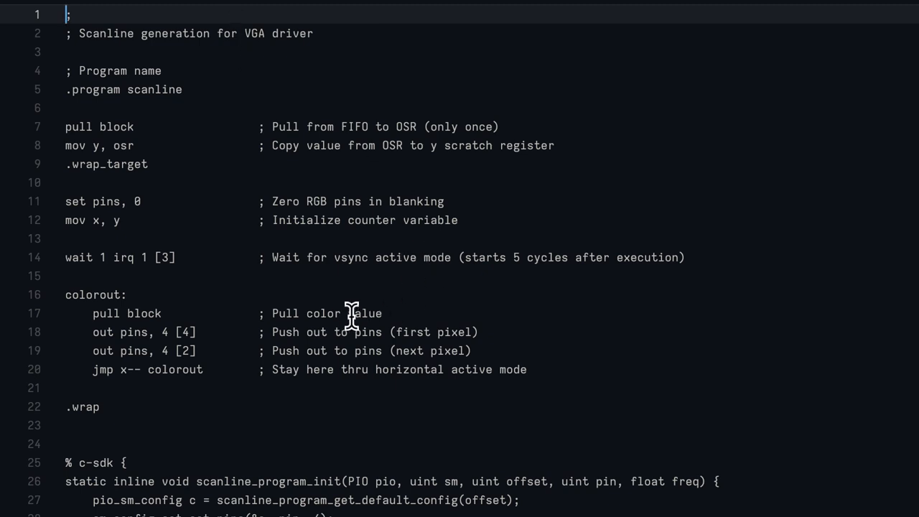
pyautogui.moveTo(324, 315)
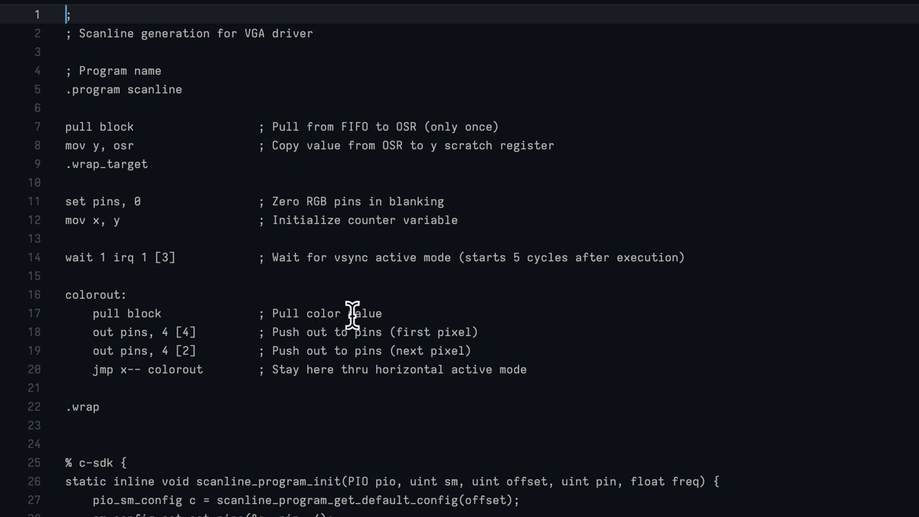
pyautogui.moveTo(141, 336)
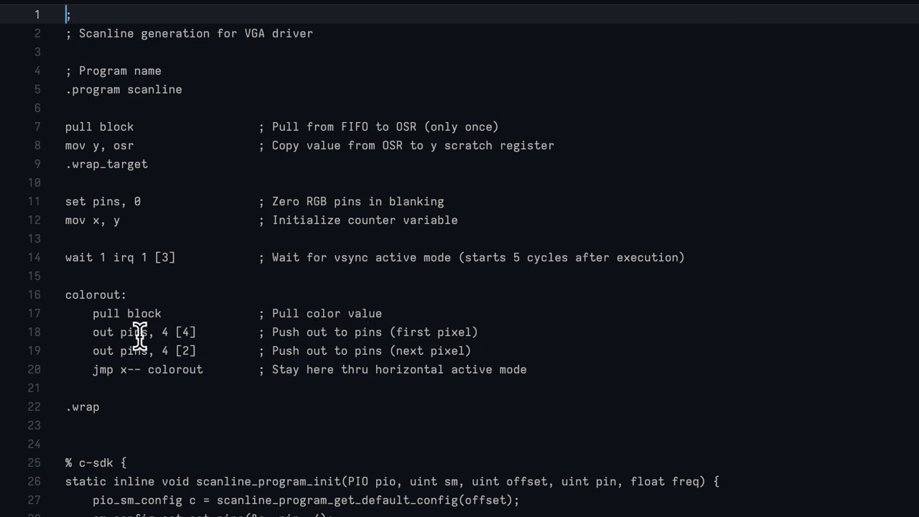
pyautogui.moveTo(302, 357)
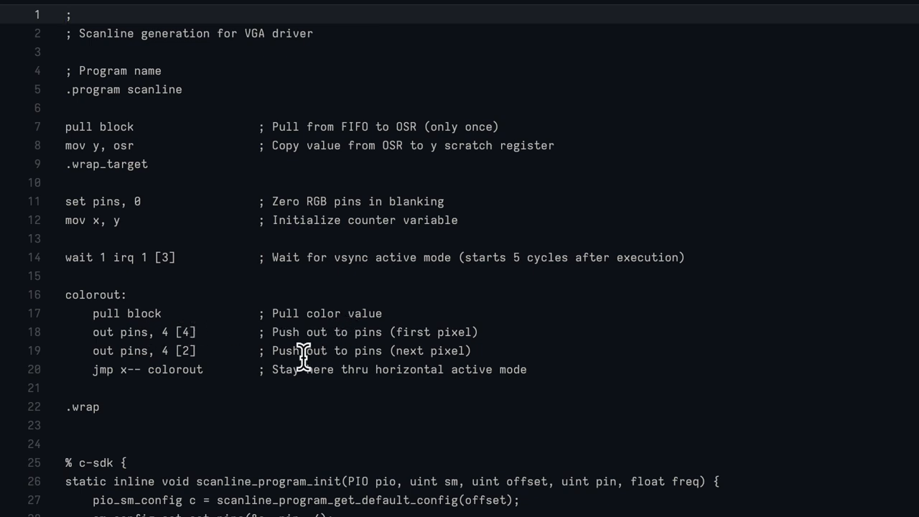
pyautogui.moveTo(209, 323)
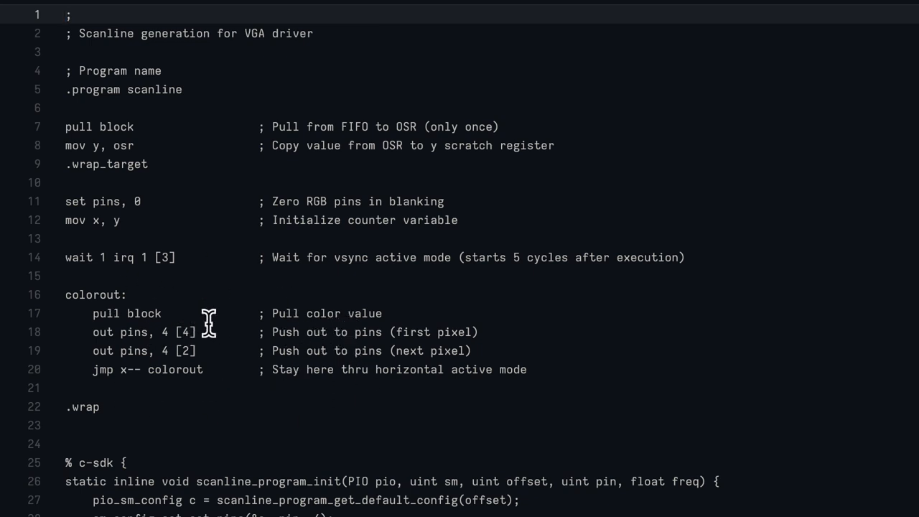
pyautogui.moveTo(236, 330)
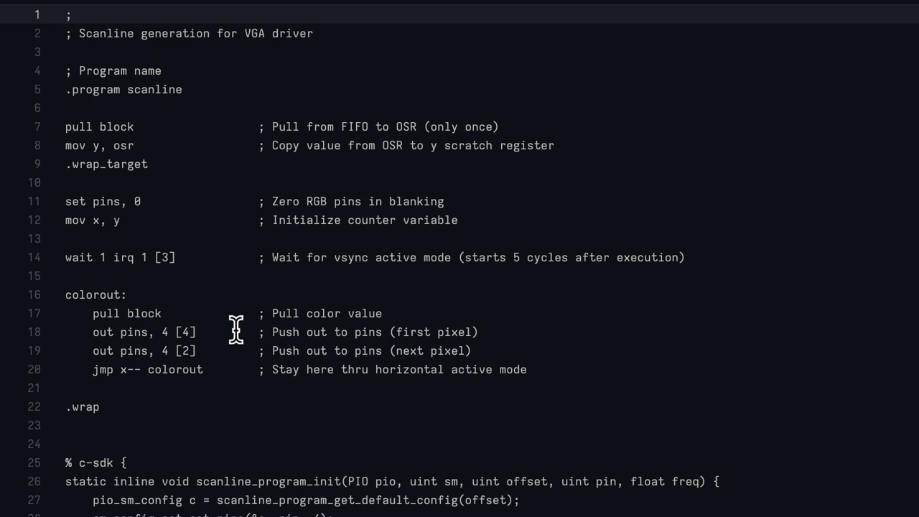
pyautogui.moveTo(348, 322)
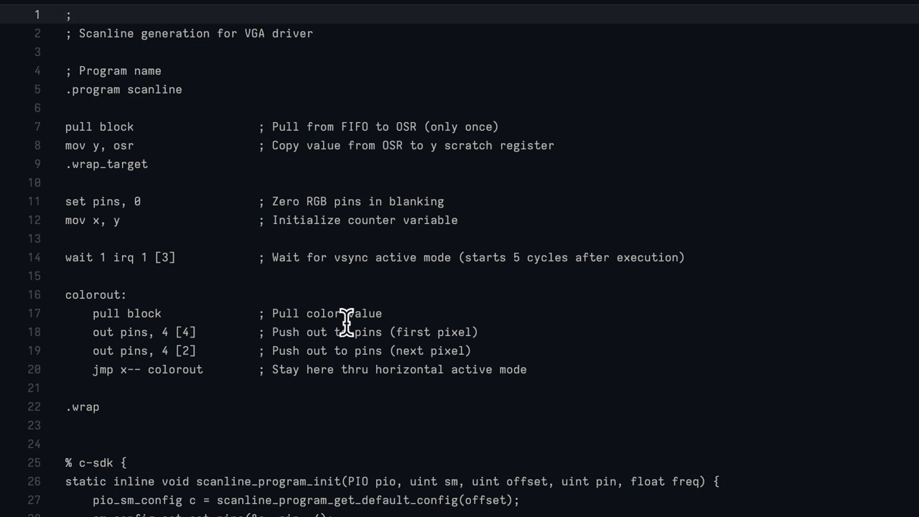
pyautogui.moveTo(300, 321)
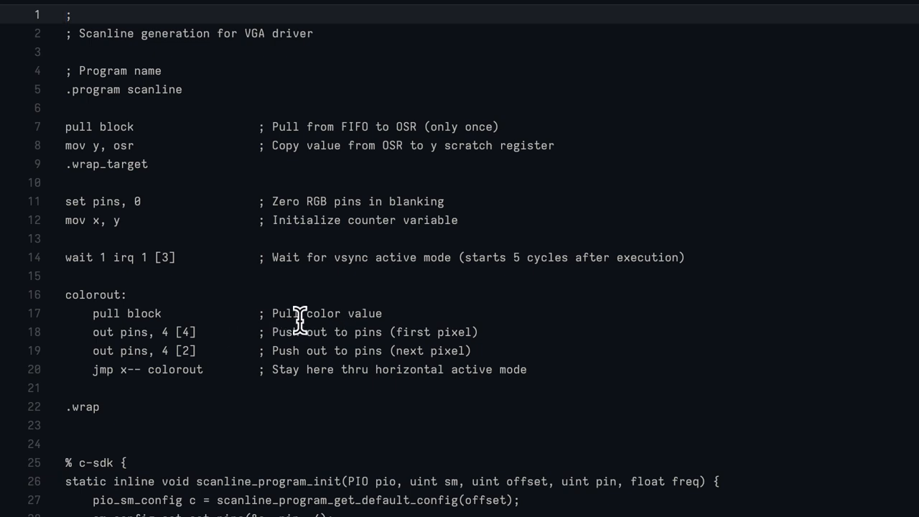
pyautogui.moveTo(240, 160)
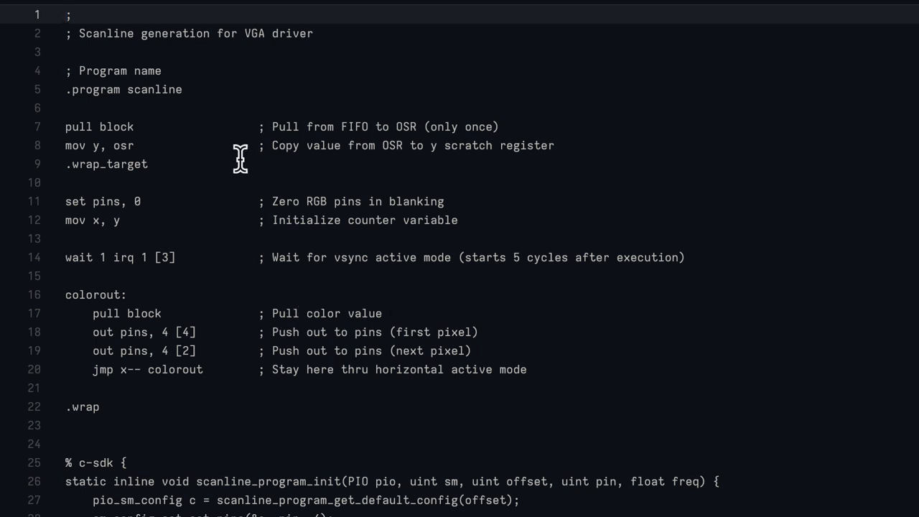
pyautogui.moveTo(400, 320)
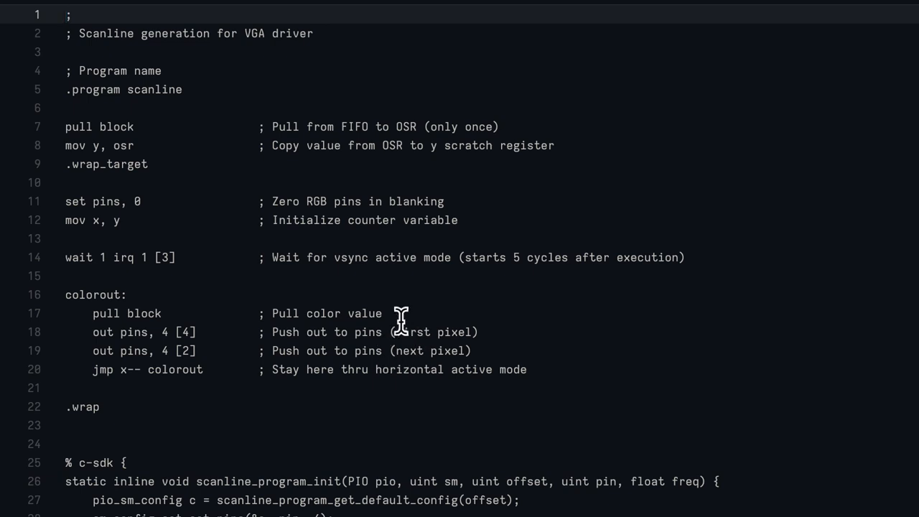
pyautogui.moveTo(413, 257)
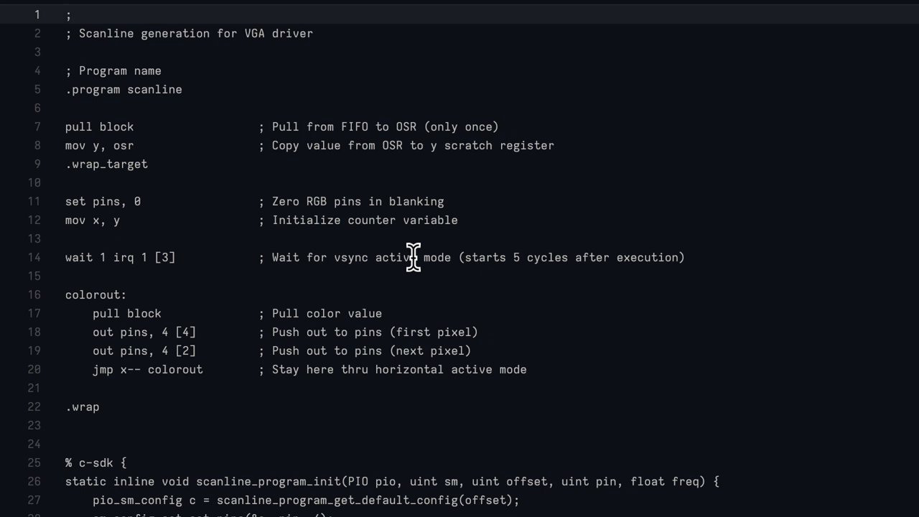
pyautogui.moveTo(386, 306)
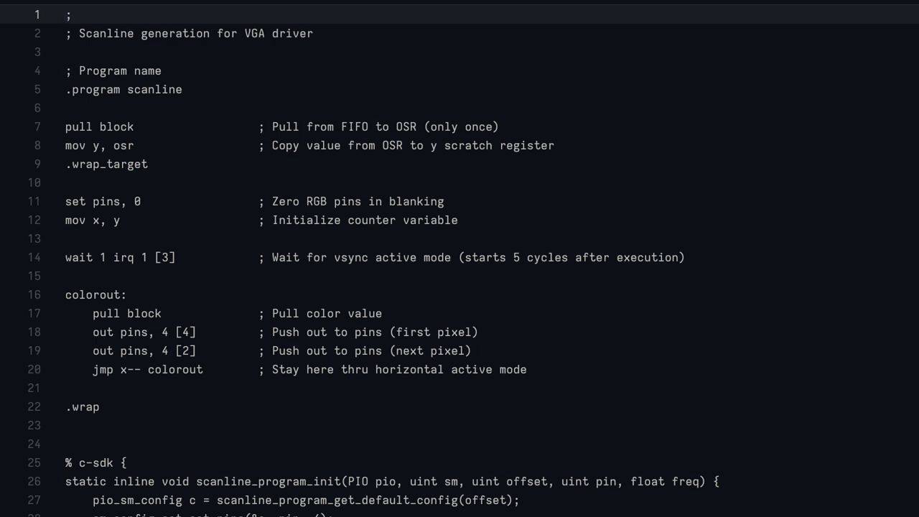
# Switch to the vga_graphics.c tab showing drawVLine, drawHLine and Bresenham's drawLine.
pyautogui.click(66, 15)
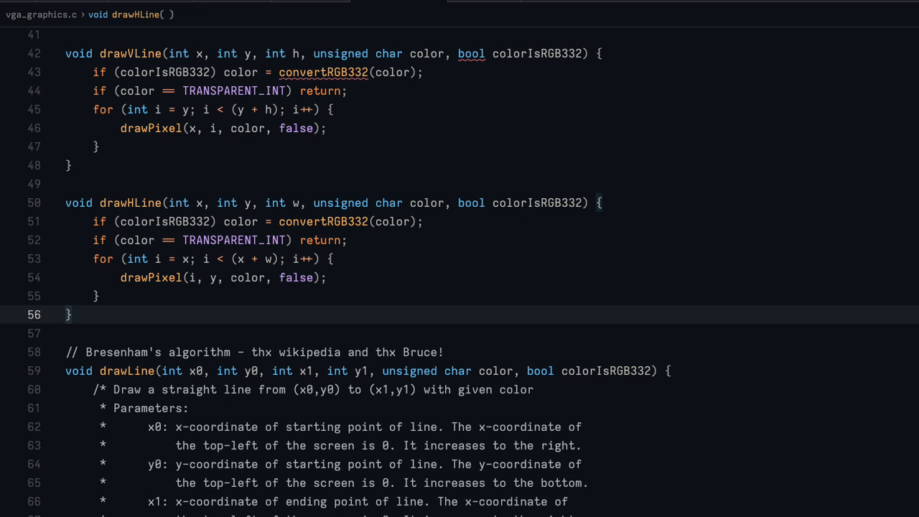
# Scroll vga_graphics.c to view the drawVLine and drawHLine functions.
pyautogui.scroll(-3)
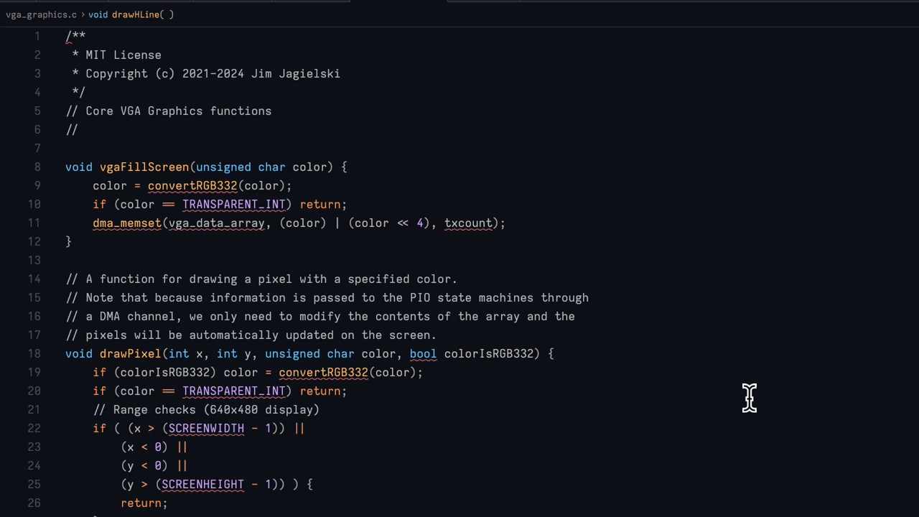
pyautogui.moveTo(150, 234)
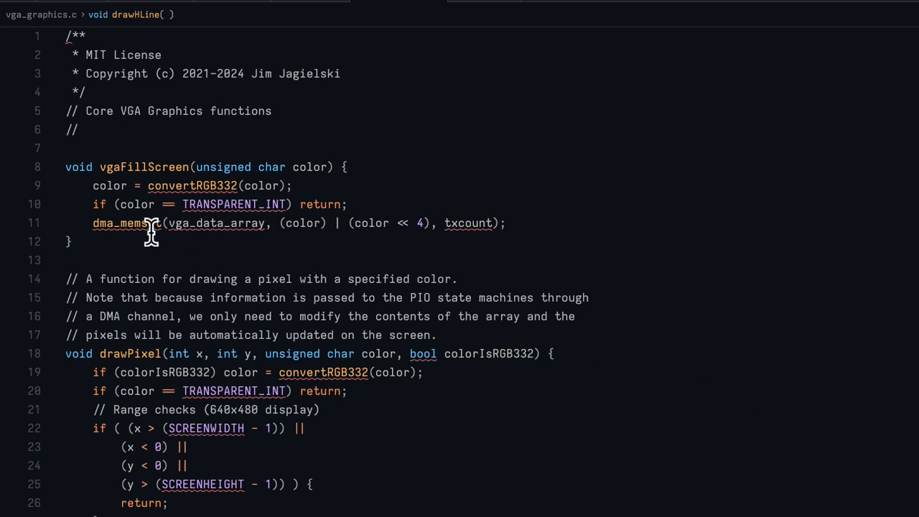
pyautogui.moveTo(179, 228)
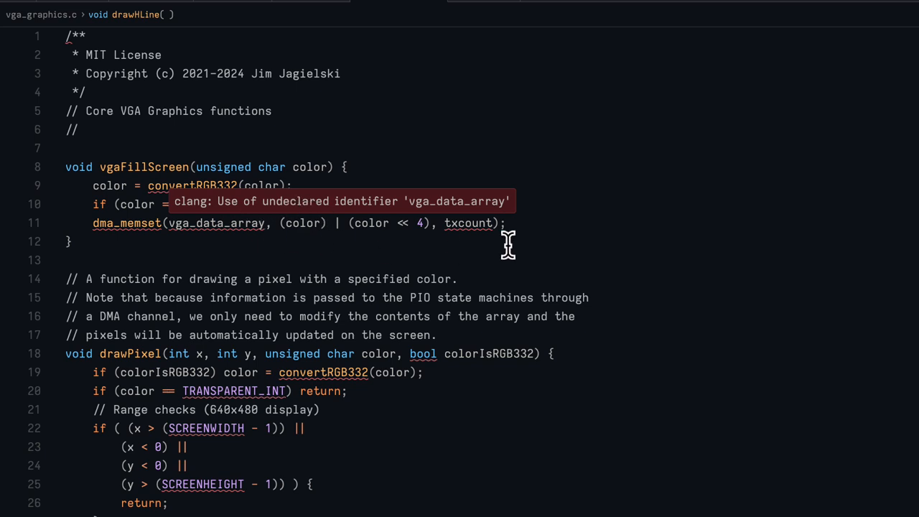
# Scroll down from vgaFillScreen to vgaScroll and termScroll.
pyautogui.scroll(-3)
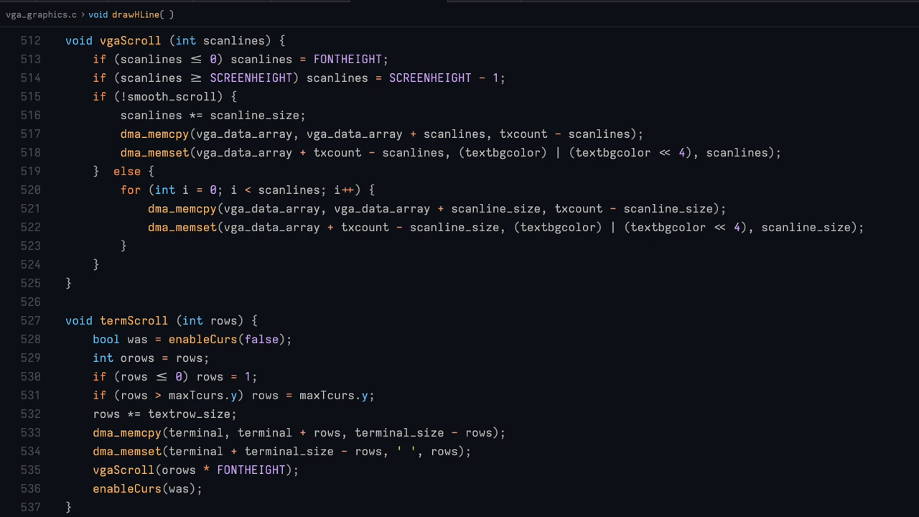
# Scroll down to the little-endian sprite bitmap comment and the start of loadSprite.
pyautogui.scroll(-3)
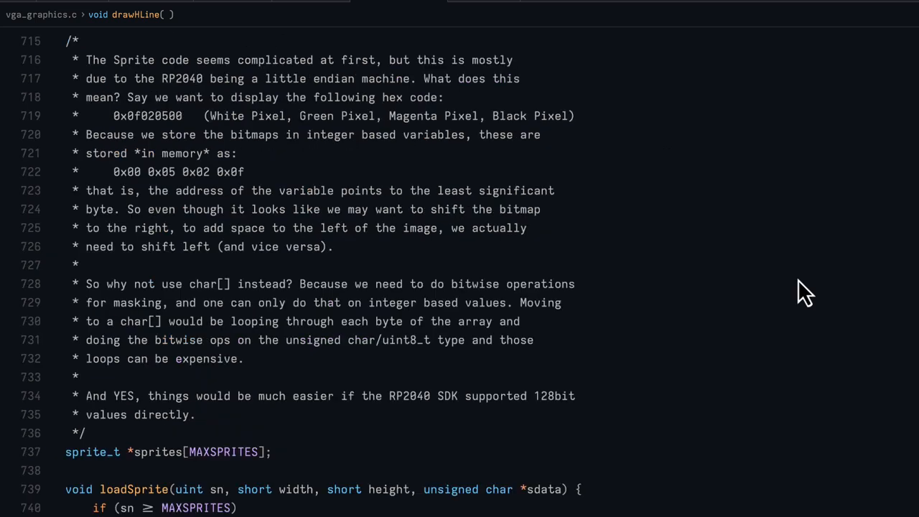